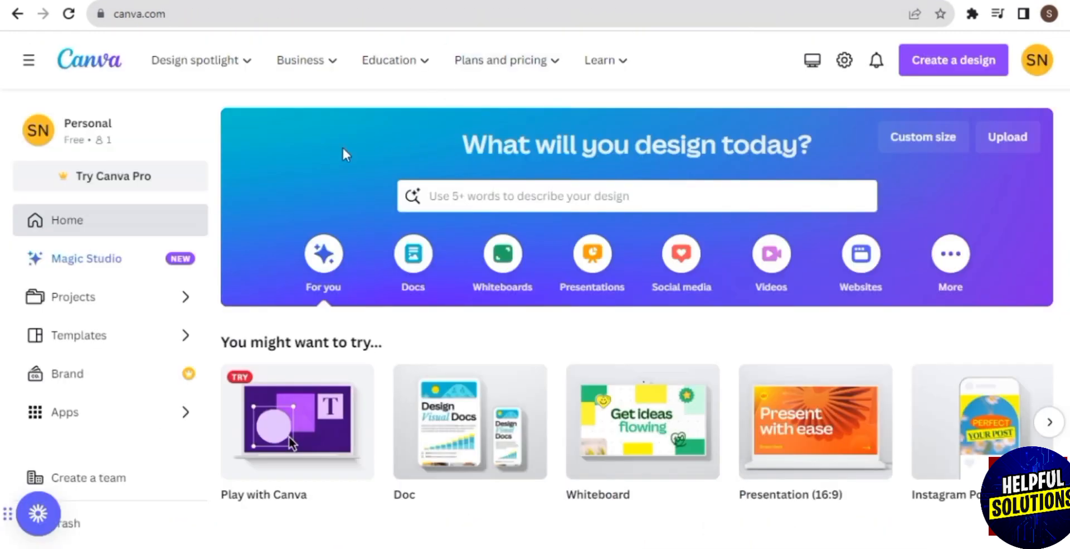
mouse_move(60, 104)
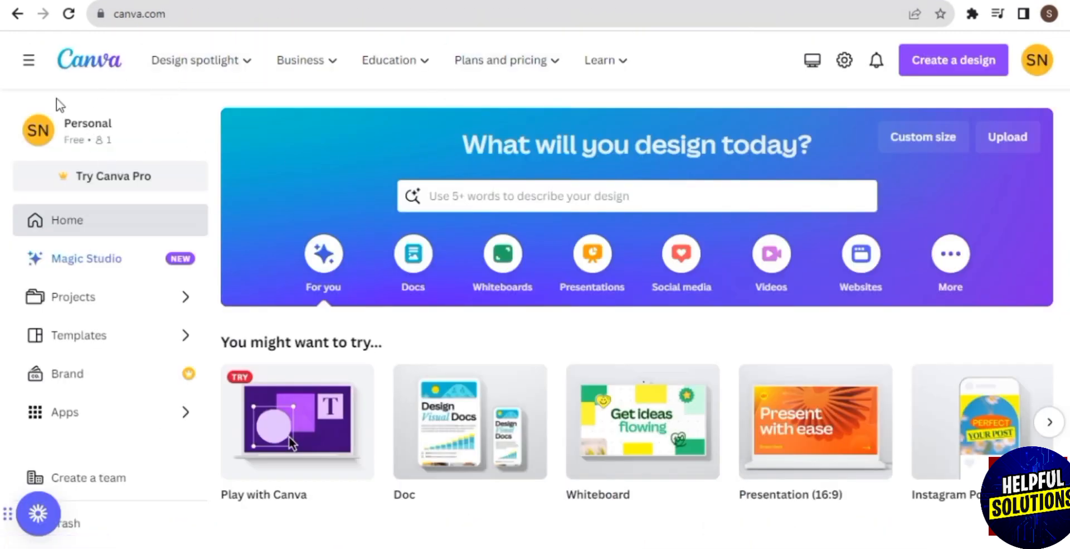
mouse_move(914, 109)
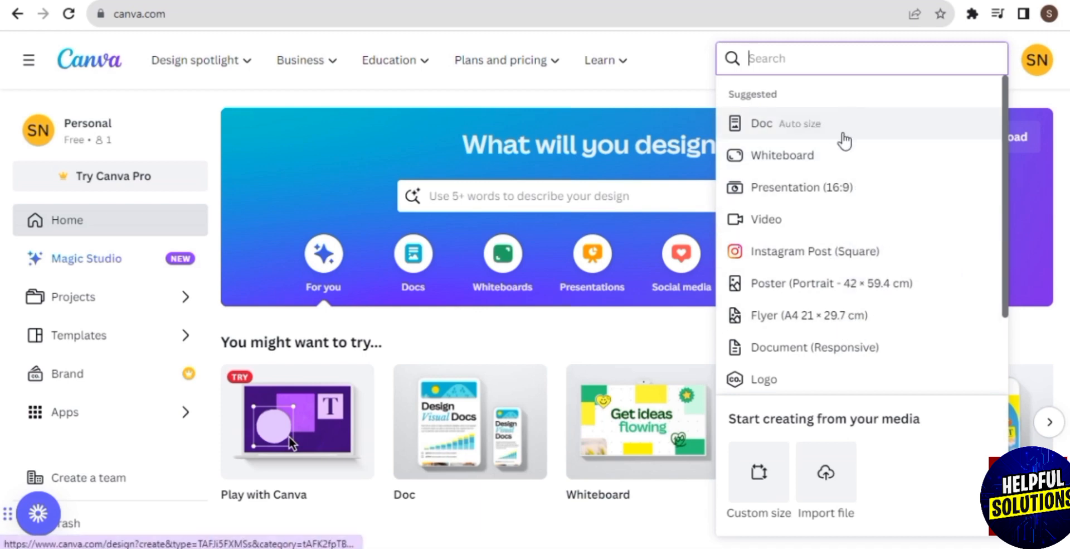
mouse_move(849, 214)
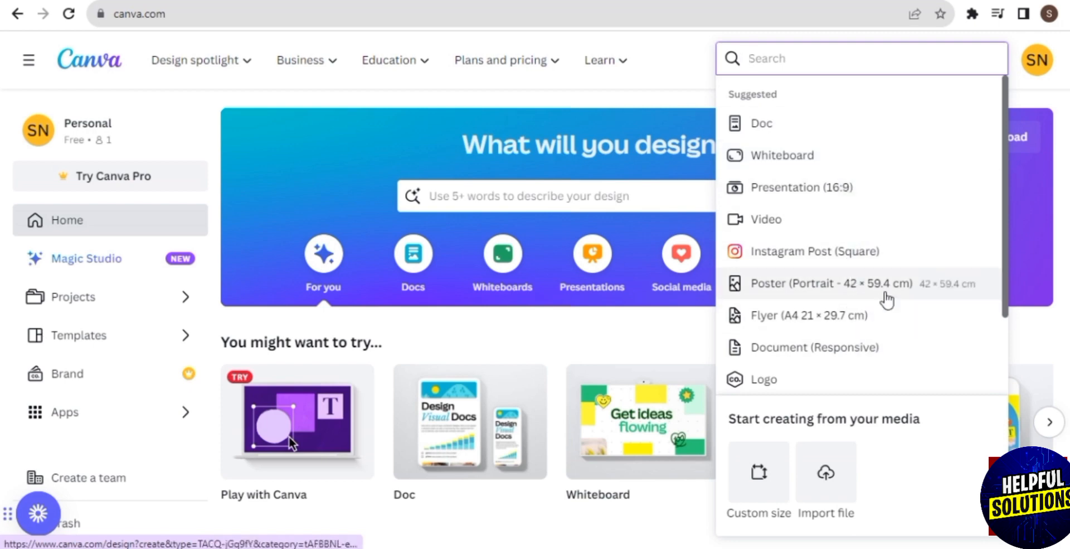
mouse_move(897, 84)
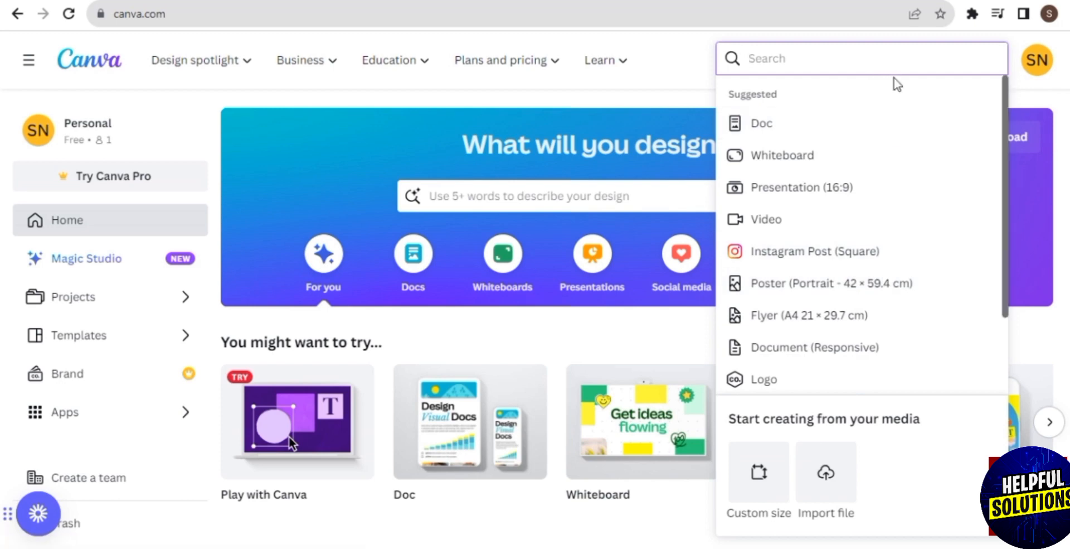
mouse_move(887, 68)
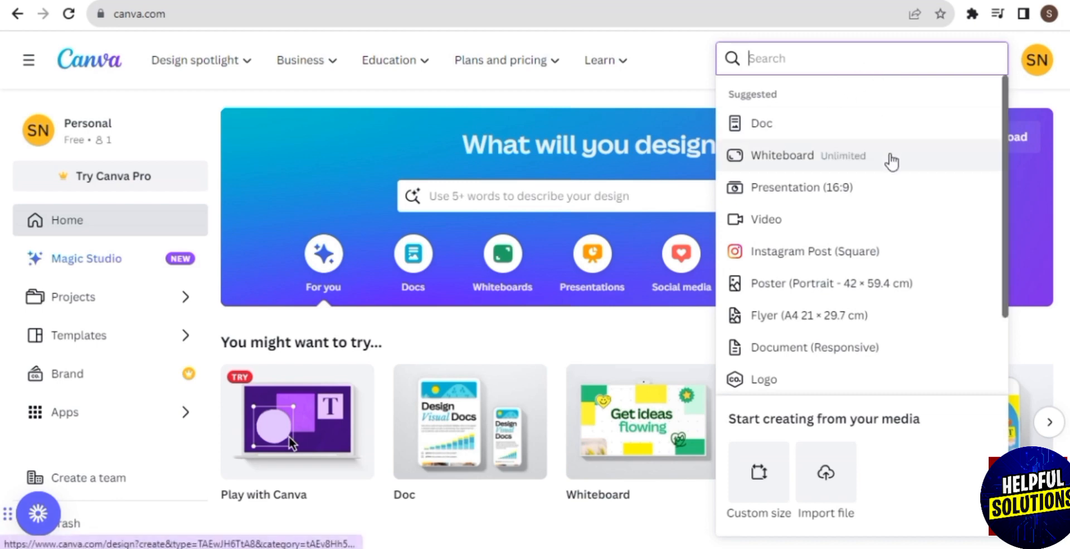
mouse_move(941, 276)
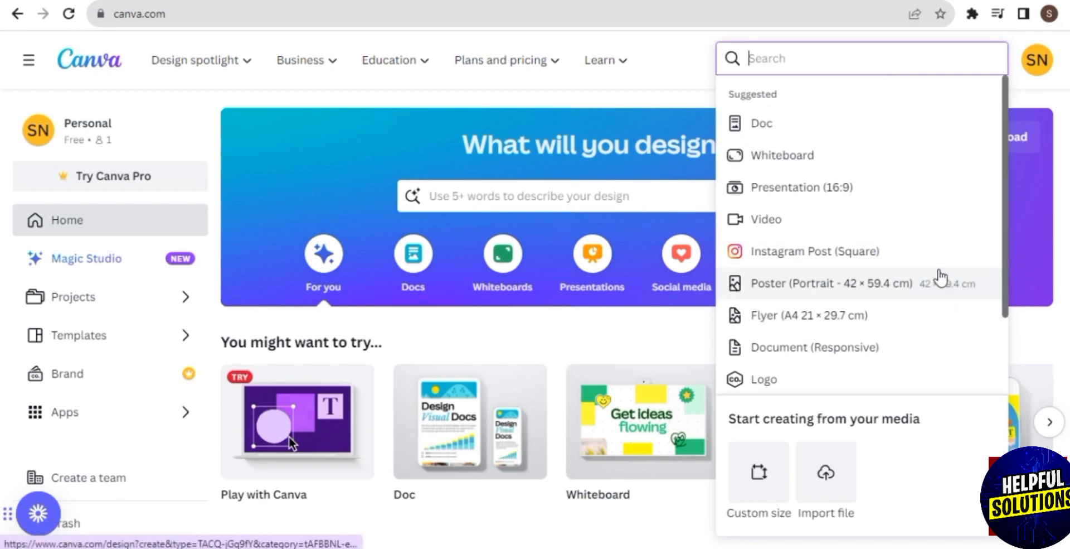
mouse_move(1040, 230)
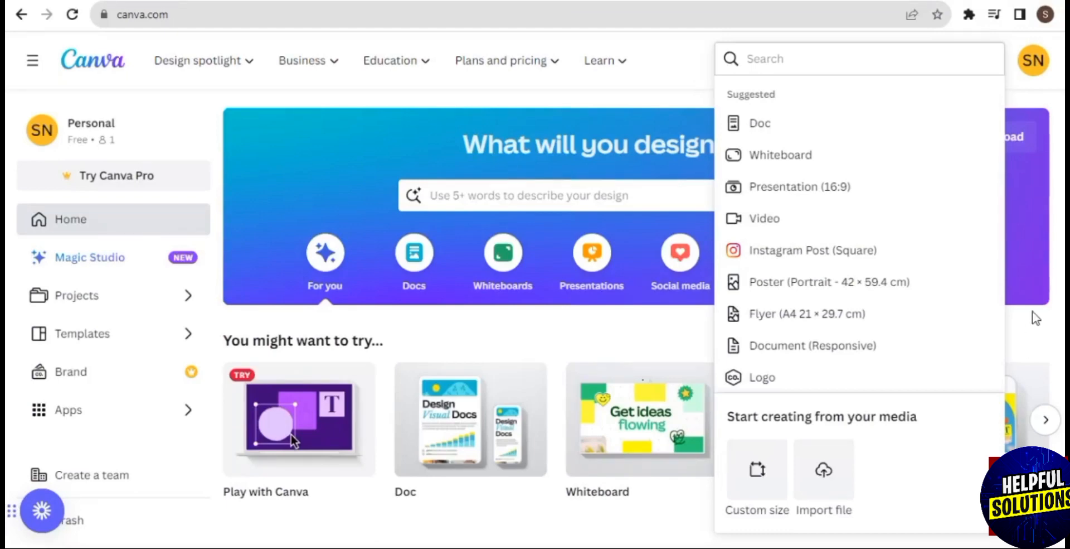
mouse_move(1058, 197)
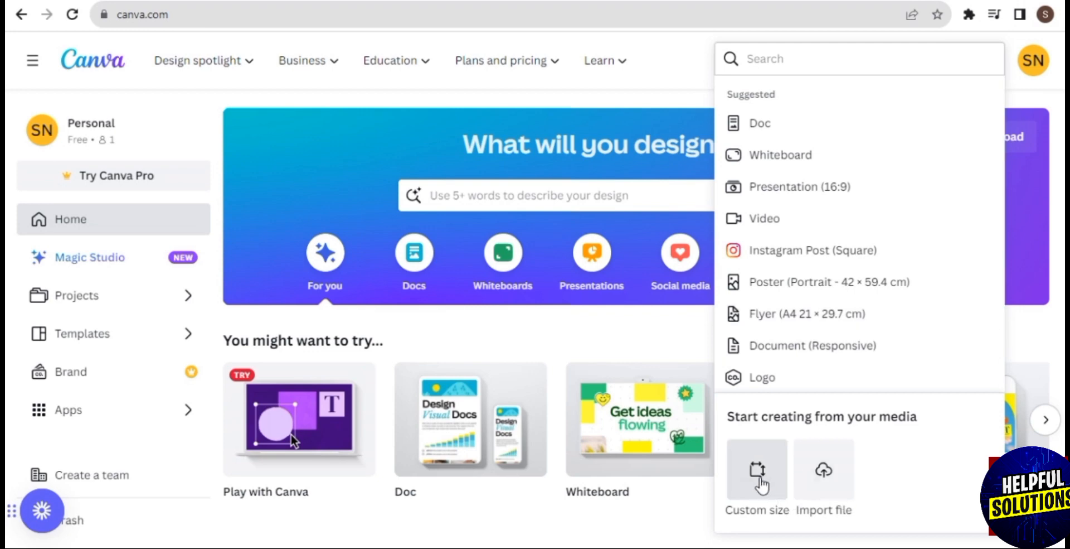
Step: Leave the custom size panel and focus the 'What will you design today?' search bar
left_click(756, 477)
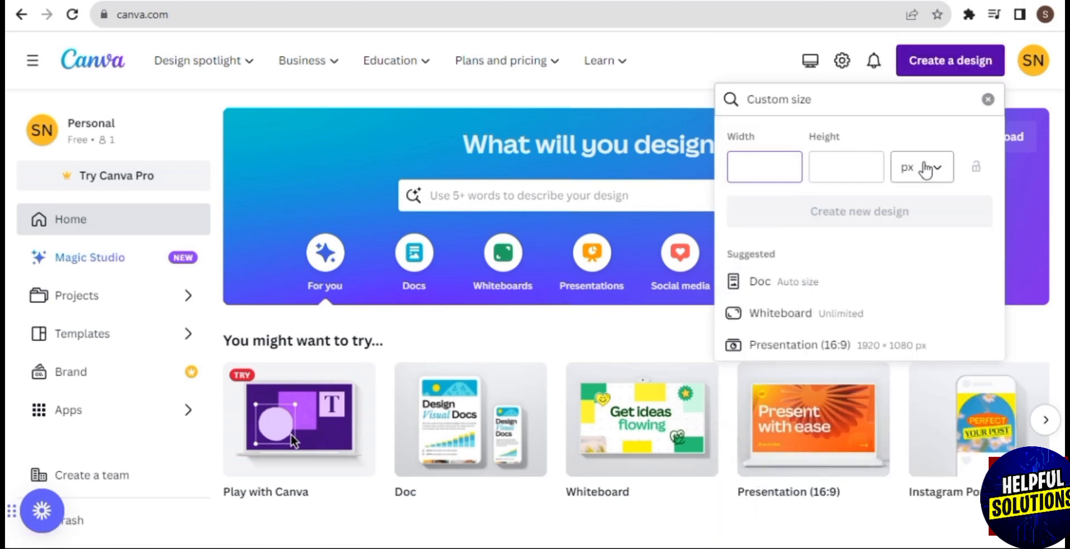
mouse_move(679, 256)
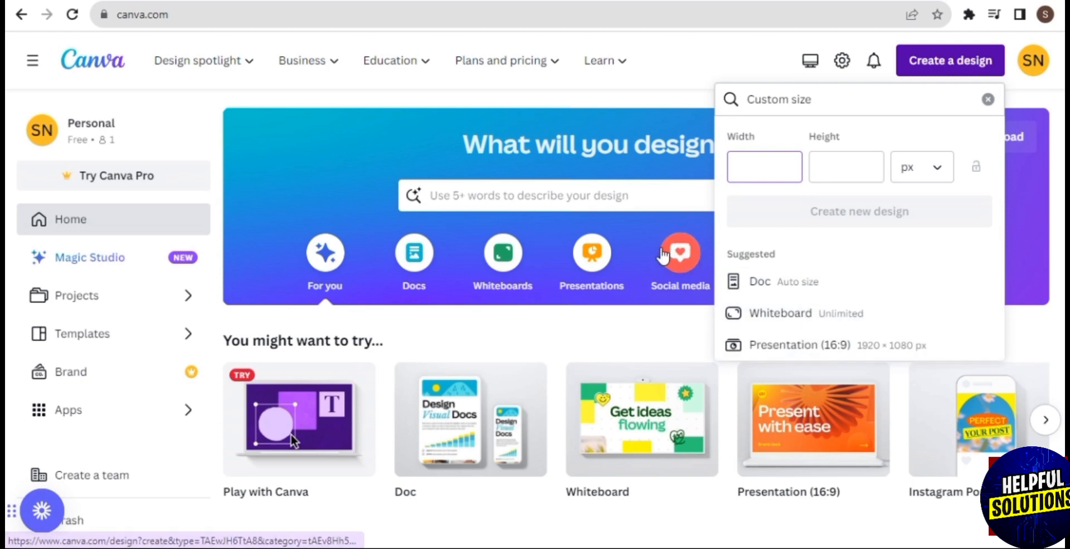
left_click(553, 195)
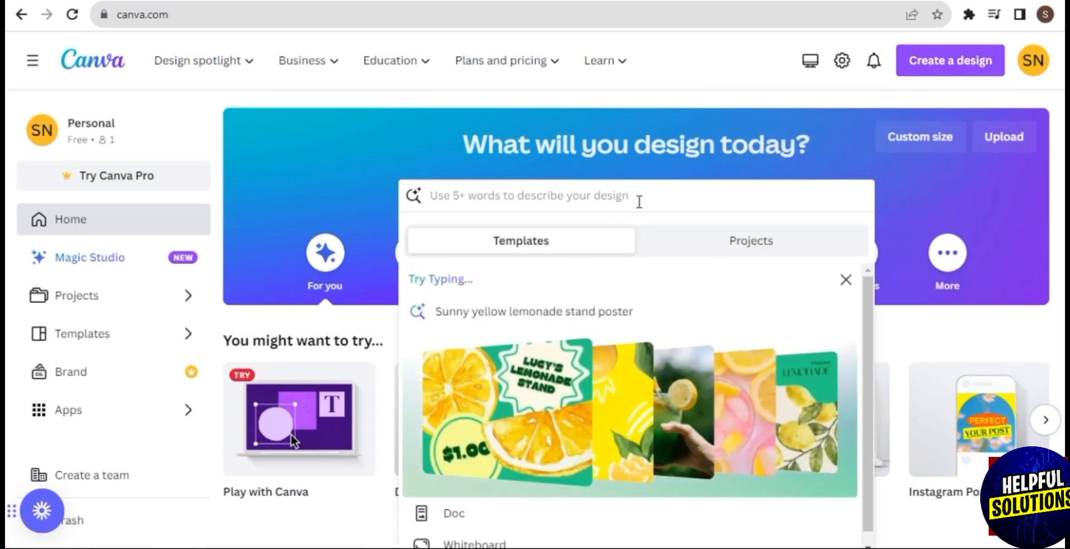
Step: Search 'planner' and browse down through the Planner template results
type("planner")
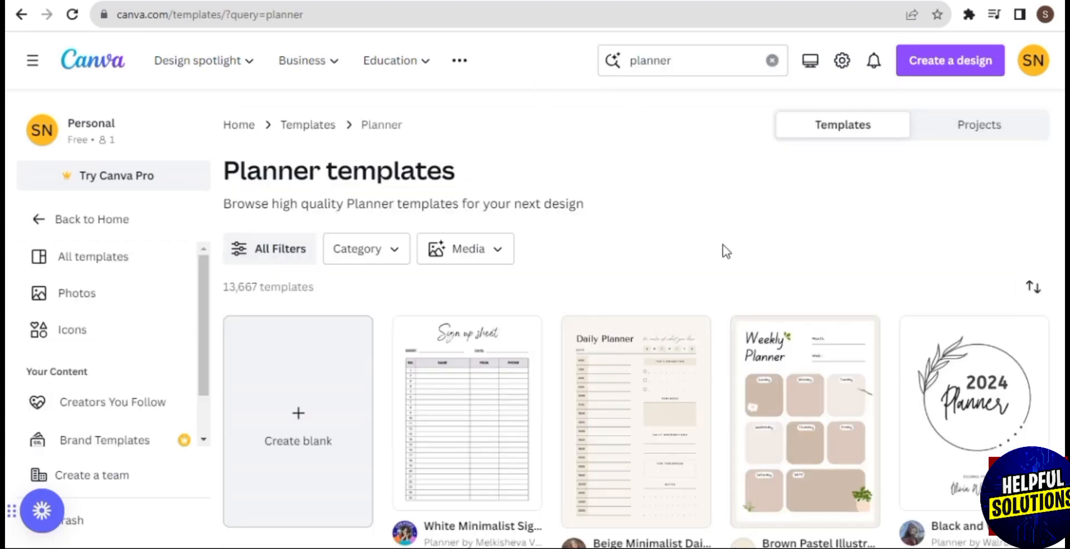
scroll("down", 3)
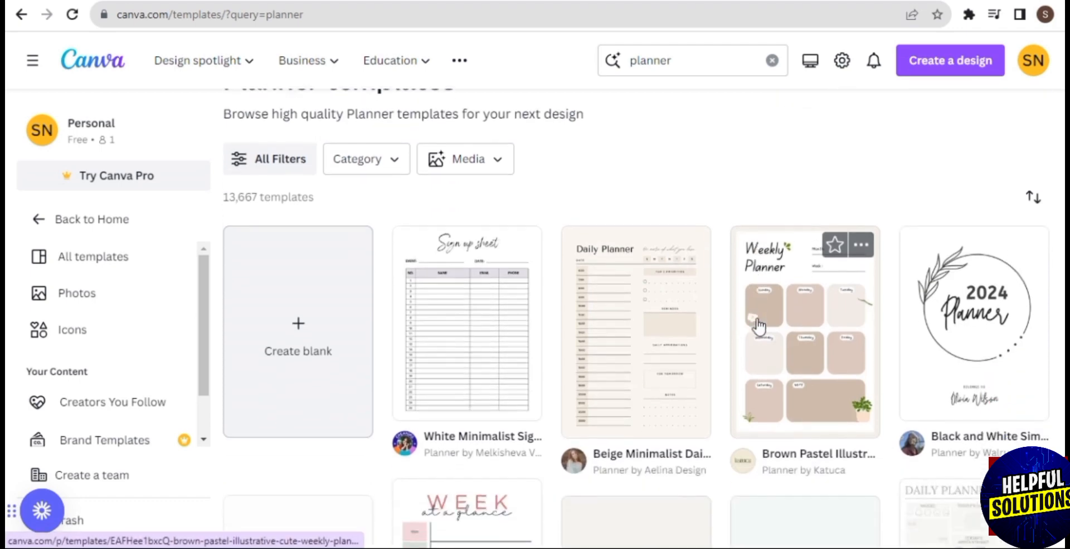
scroll("down", 3)
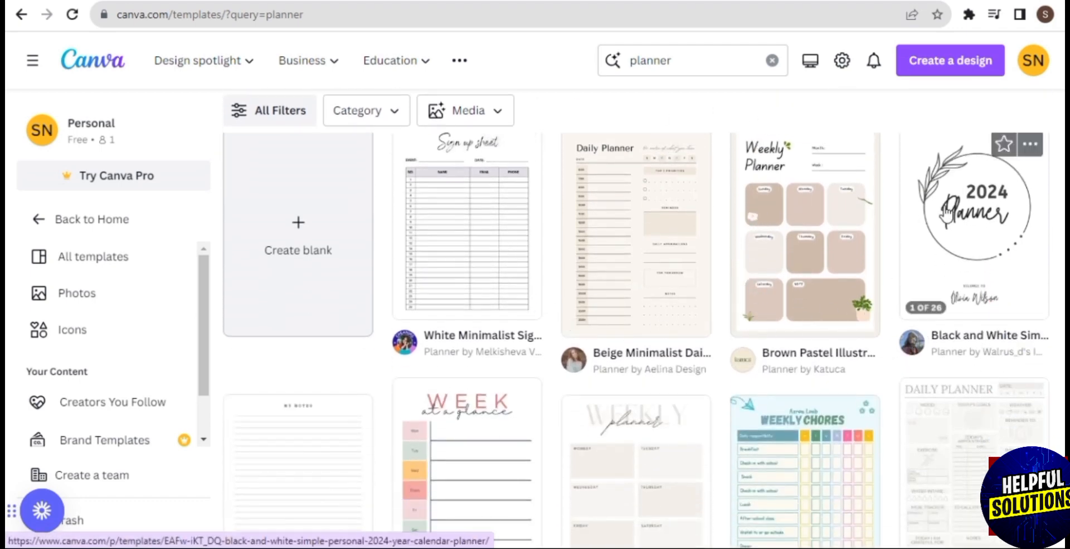
scroll("down", 3)
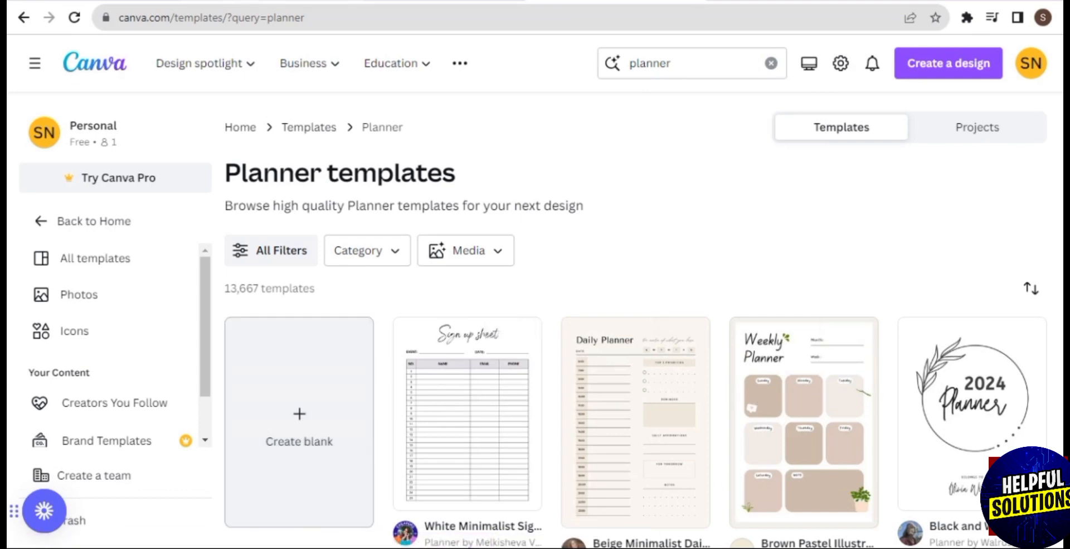
scroll("down", 3)
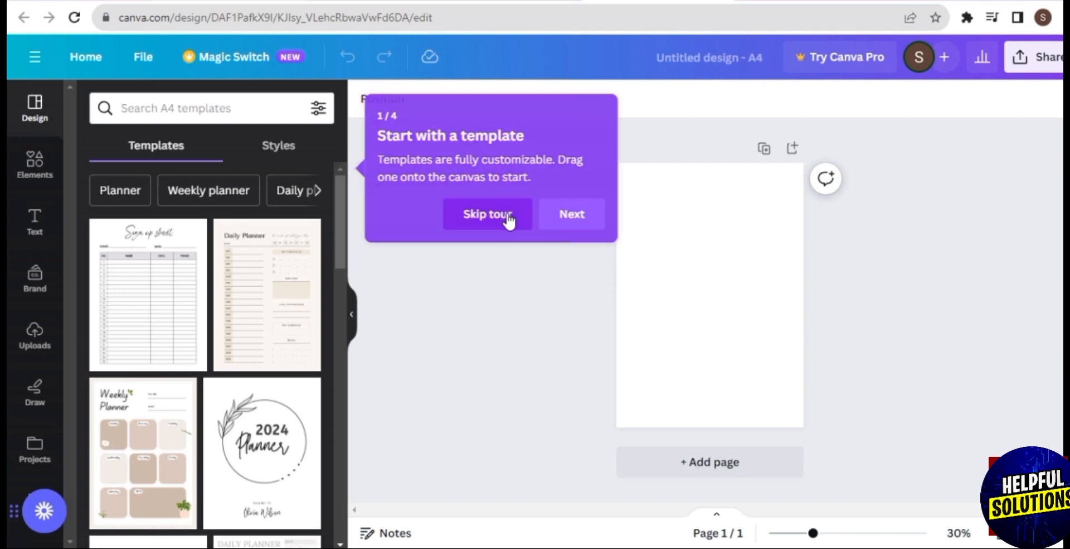
Step: Skip the 'Start with a template' tour on the new blank A4 design
left_click(487, 214)
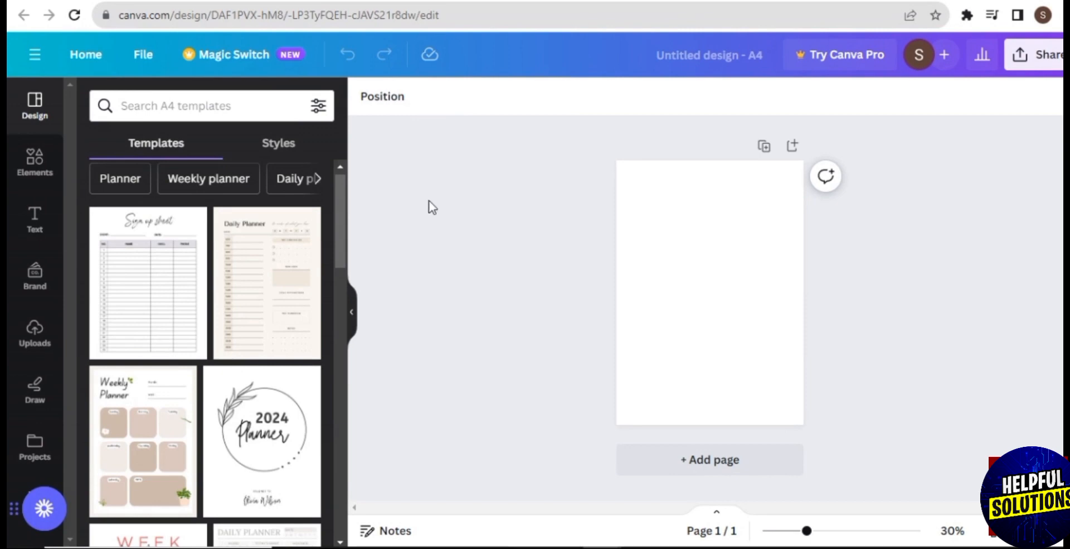
mouse_move(290, 139)
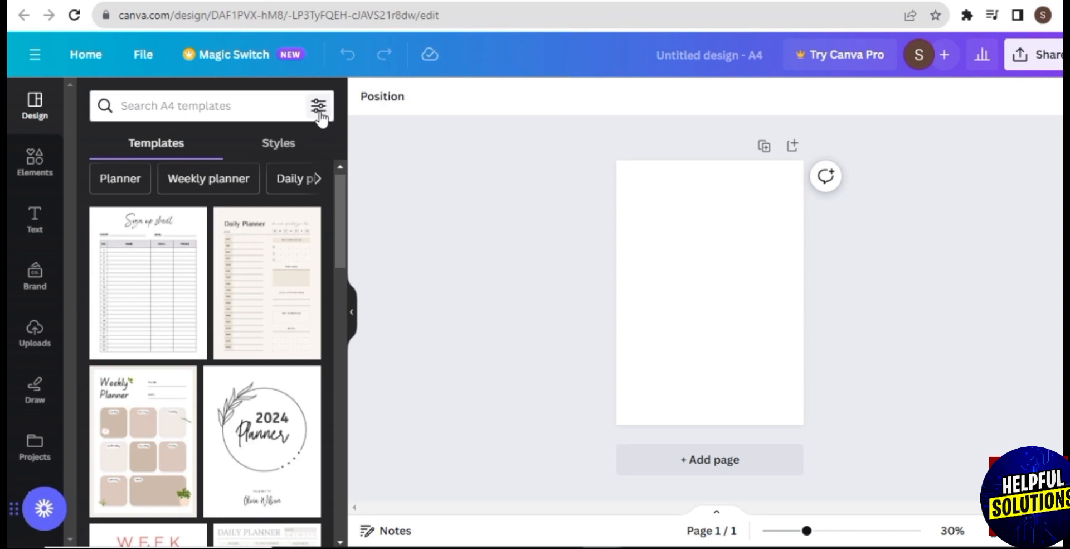
Step: Fill the A4 page background with the Pink #ff66c4 swatch
left_click(318, 106)
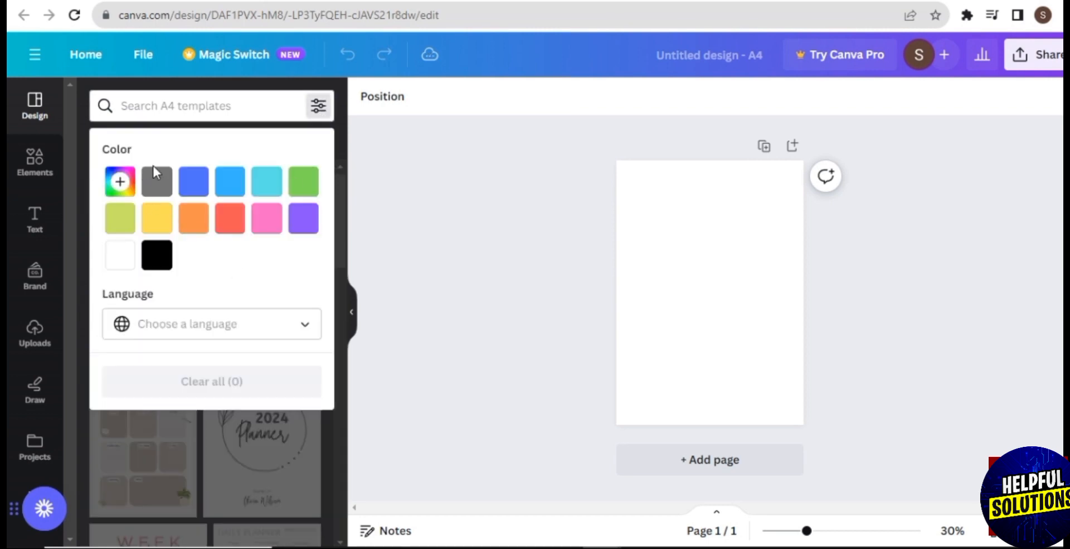
mouse_move(147, 242)
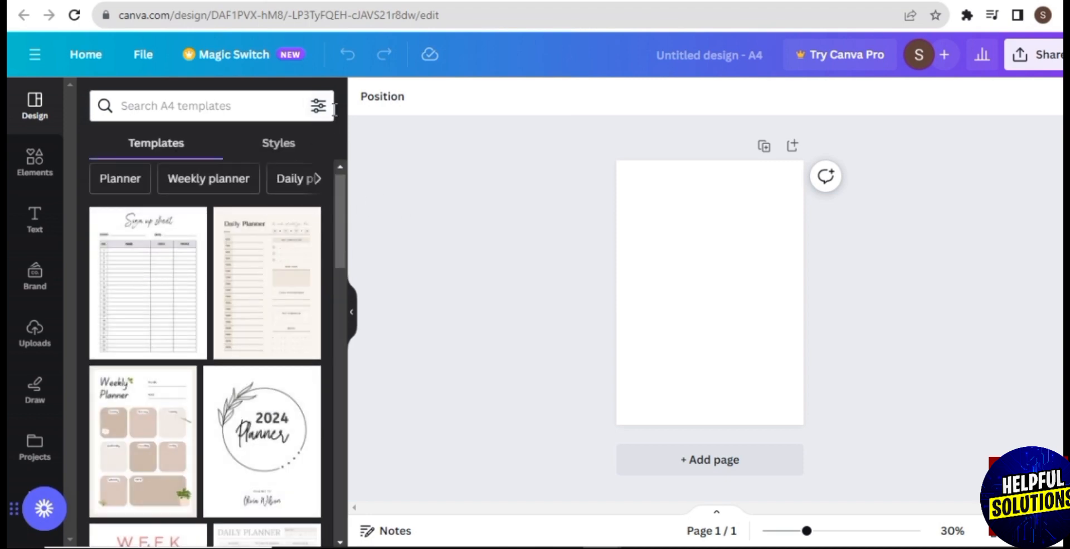
left_click(317, 106)
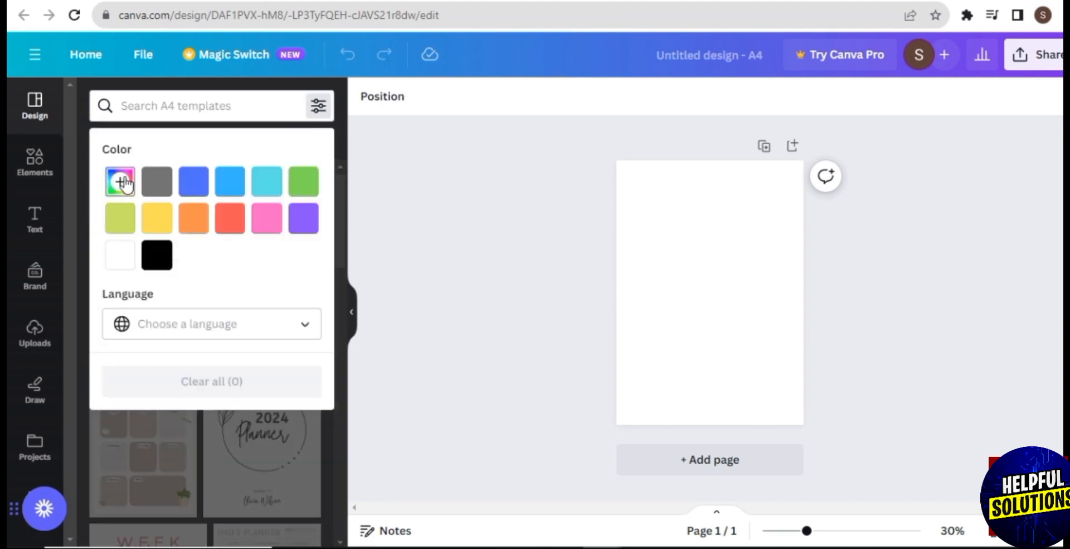
left_click(120, 180)
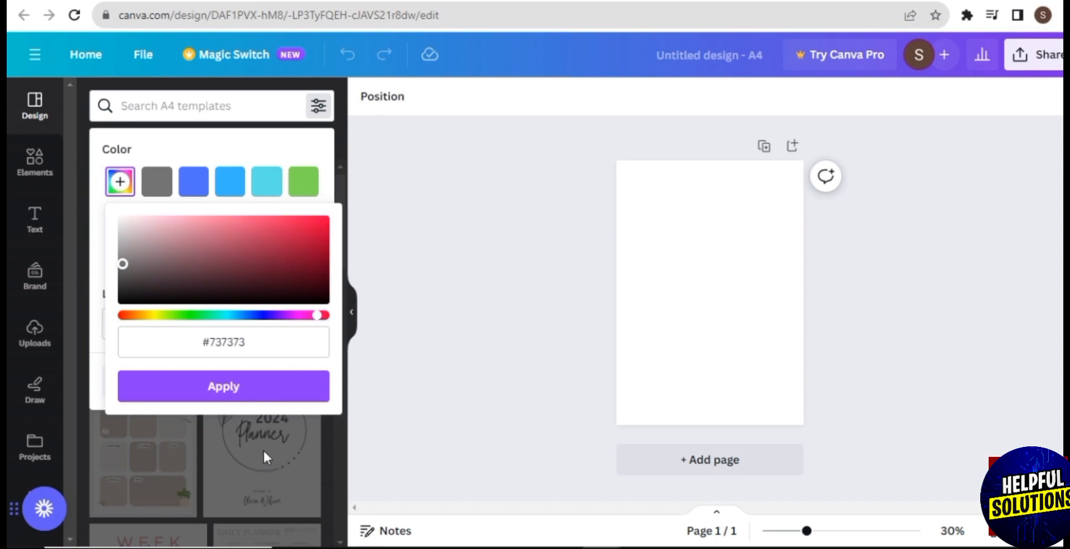
left_click(156, 181)
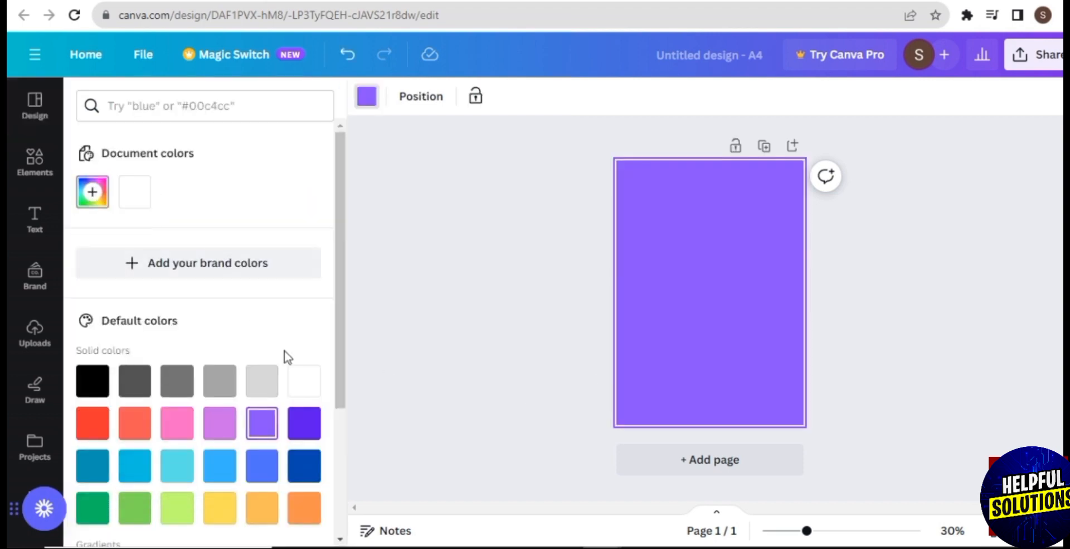
mouse_move(176, 422)
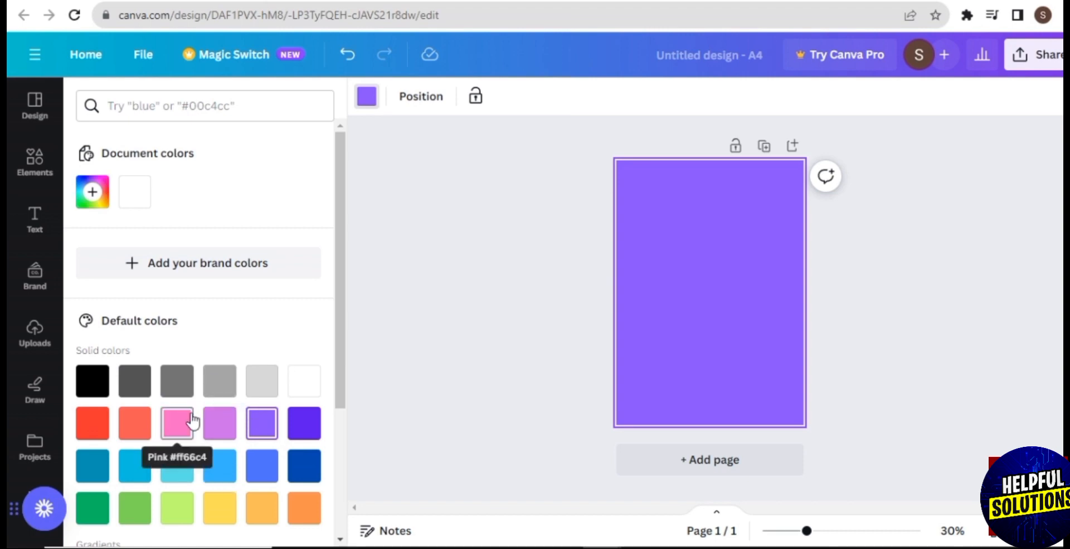
left_click(176, 421)
type("weekly planner")
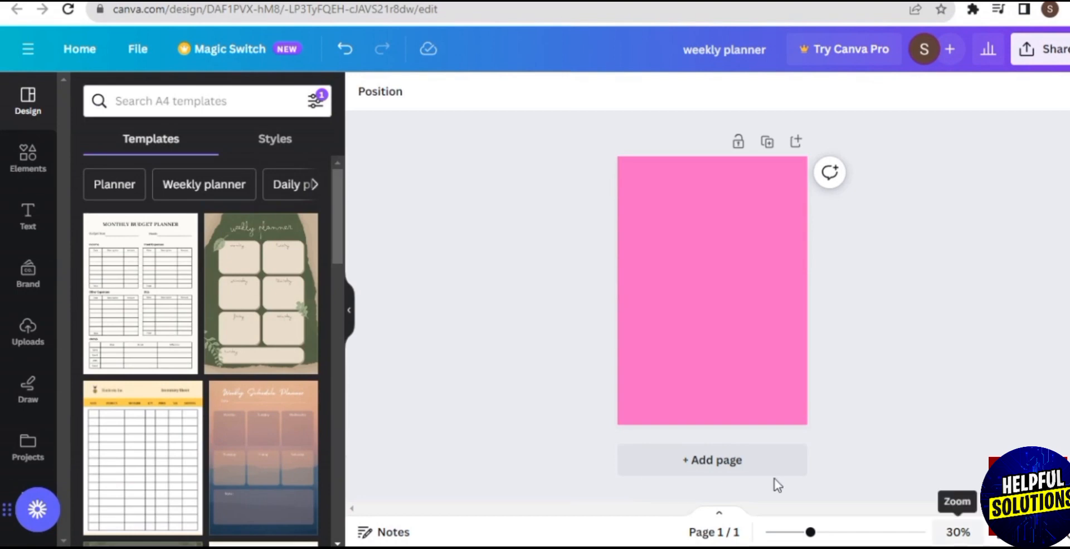
mouse_move(28, 392)
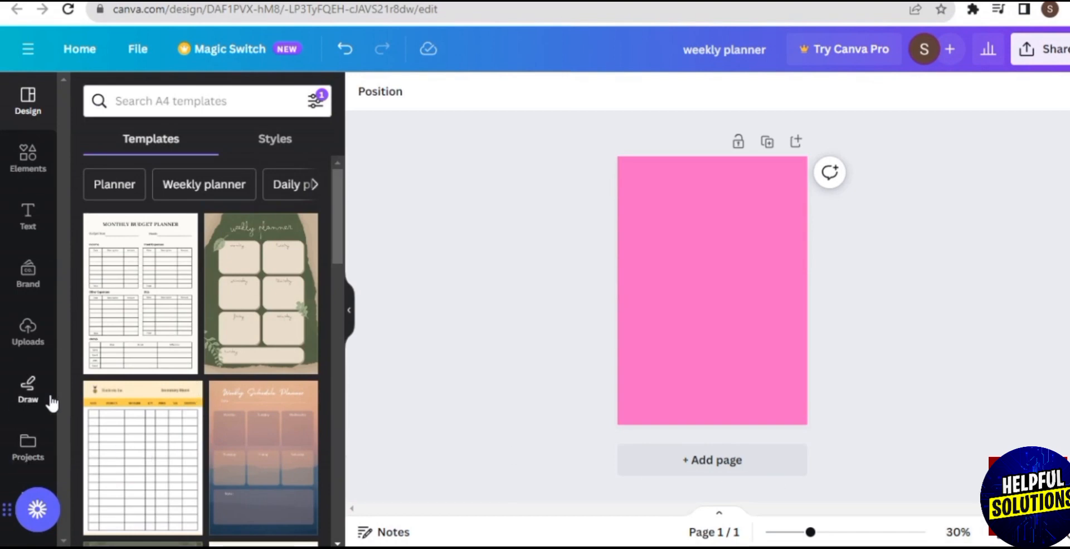
mouse_move(27, 232)
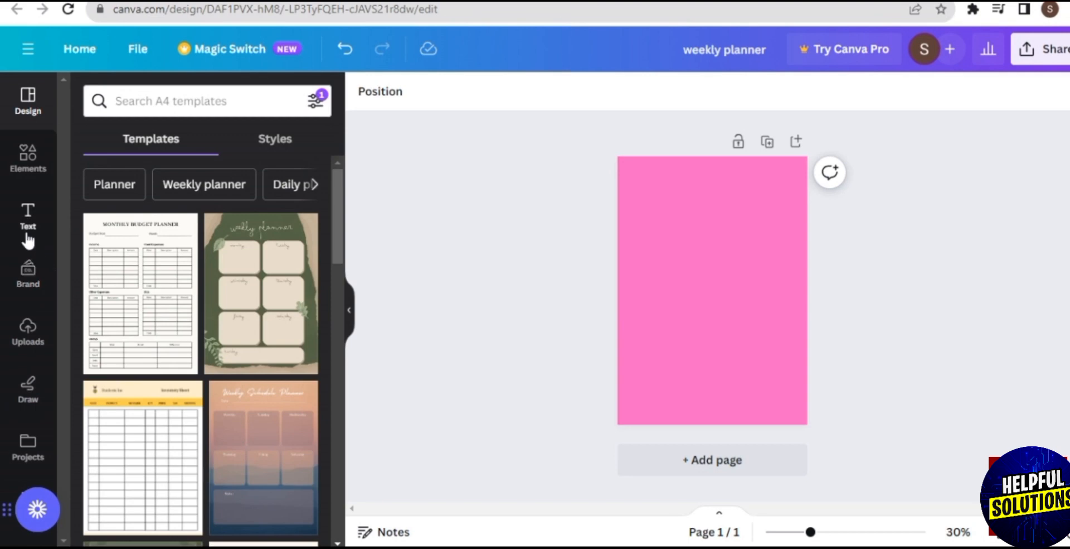
Step: Add a body text box and begin the capital heading, reaching 'WEEK'
left_click(27, 215)
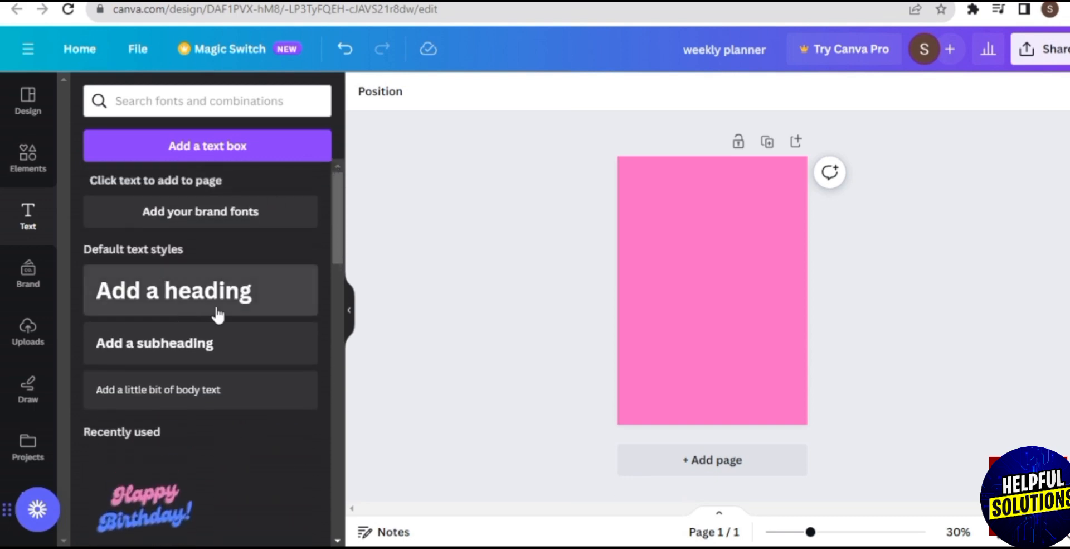
mouse_move(199, 389)
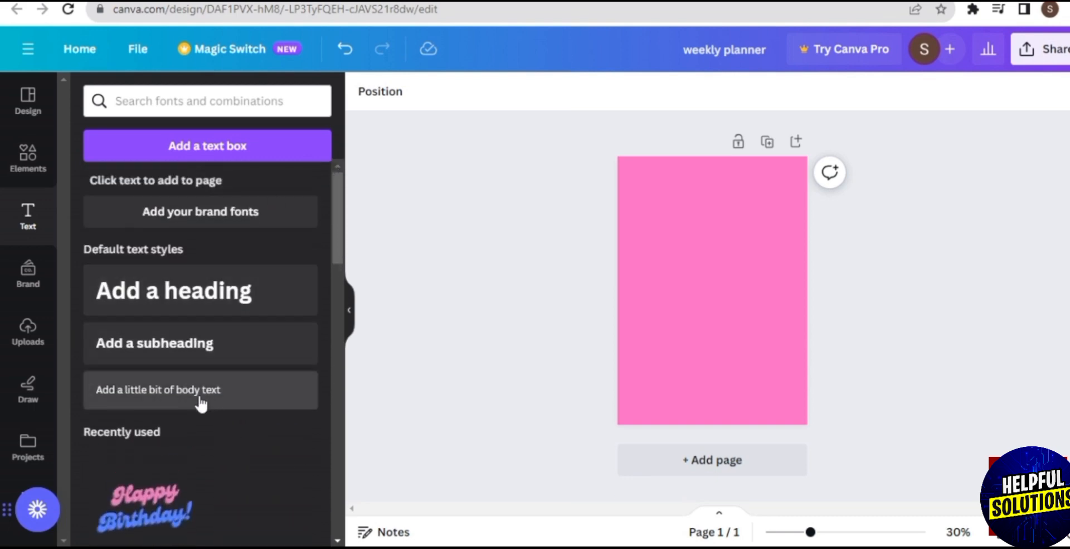
mouse_move(244, 306)
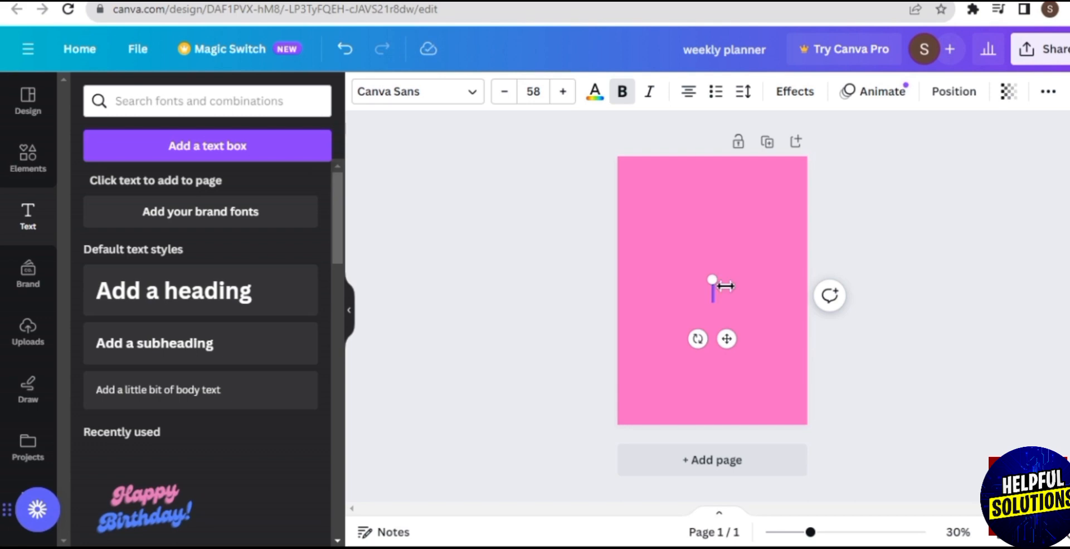
type("WeEKl")
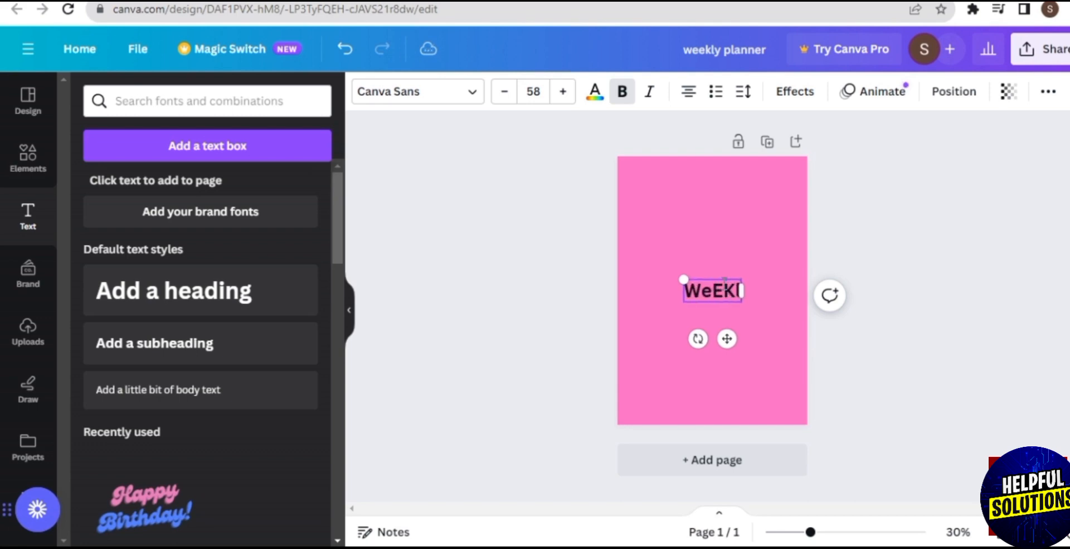
key("Backspace")
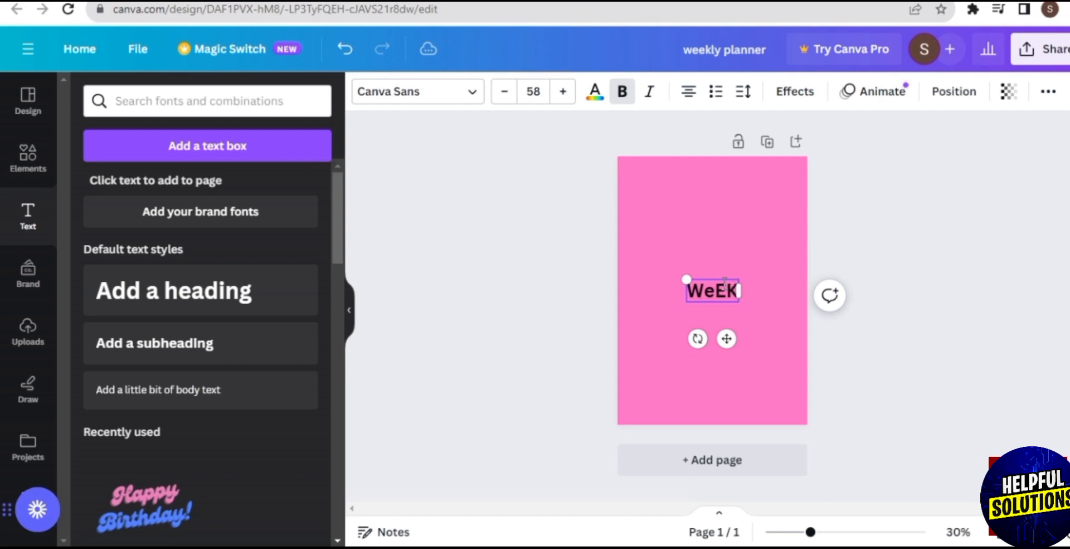
type("Ly")
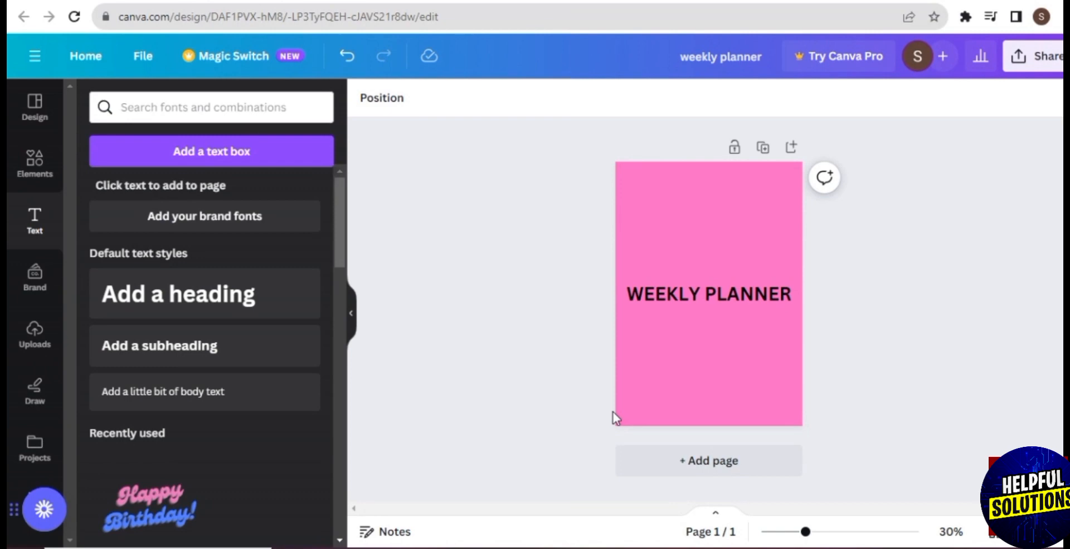
Step: Search 'fonts', try Rig Solid Bold Halftone on the heading, then remove the heading
left_click(211, 107)
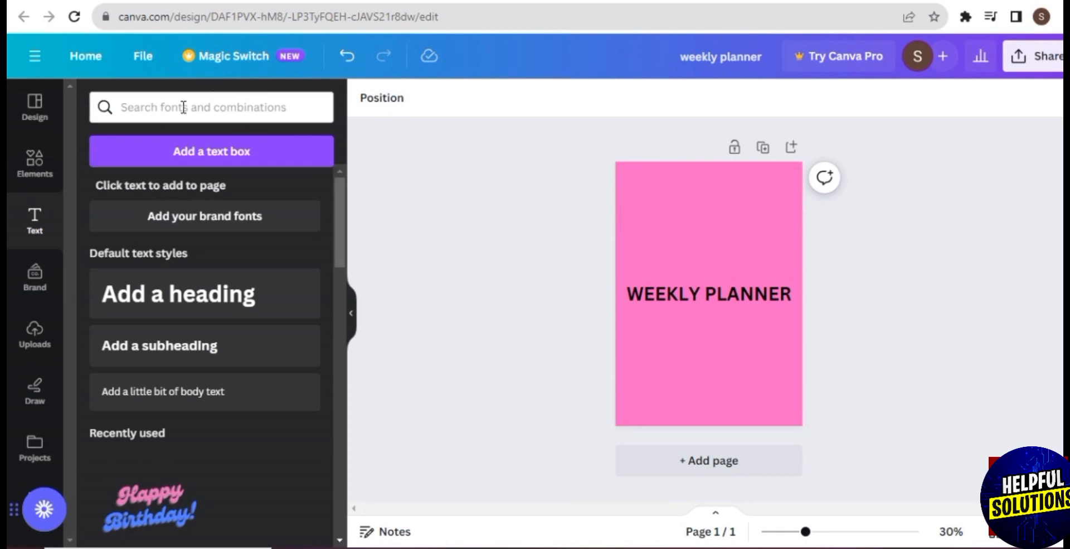
left_click(211, 107)
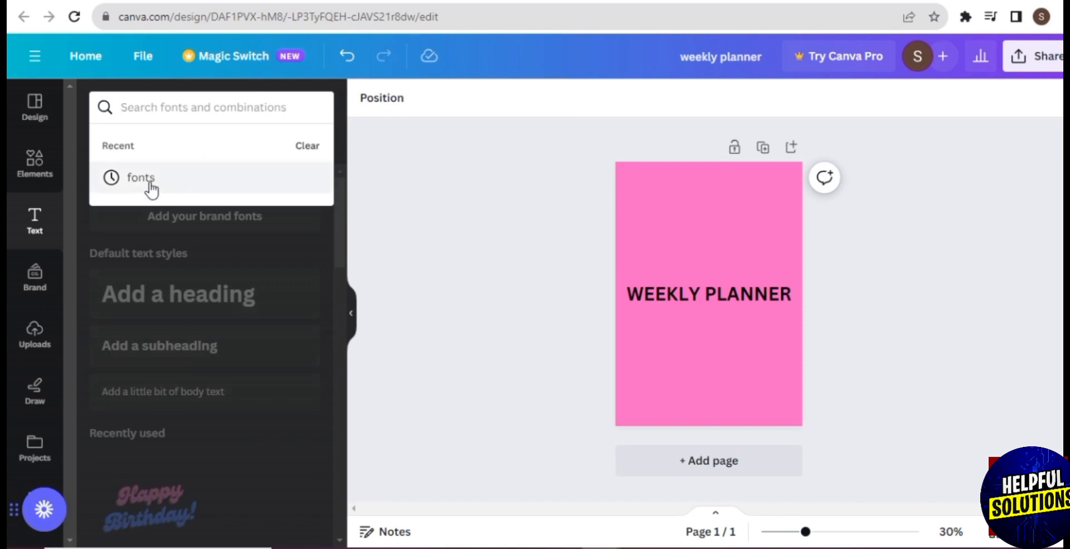
type("fonts")
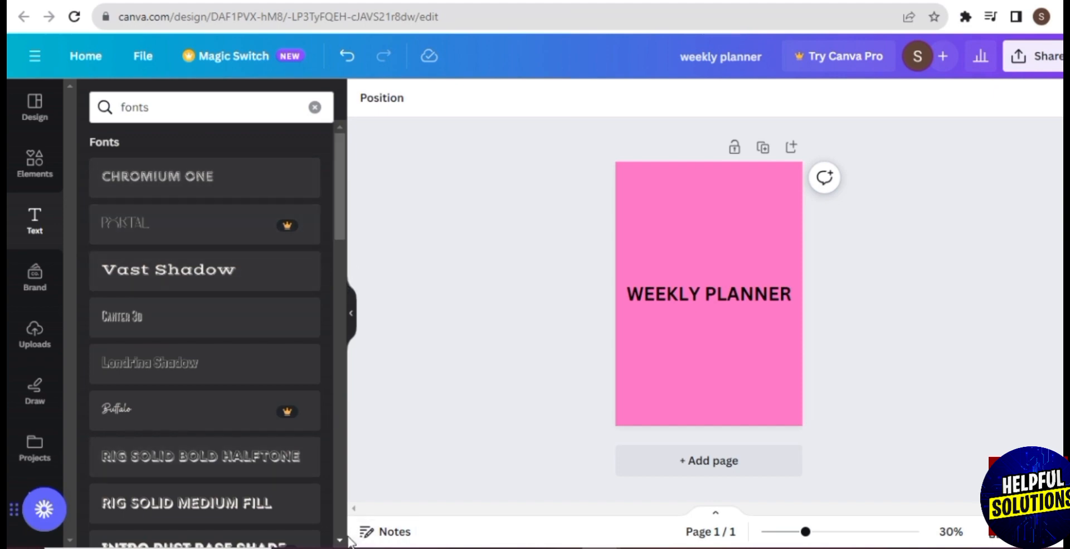
scroll("down", 3)
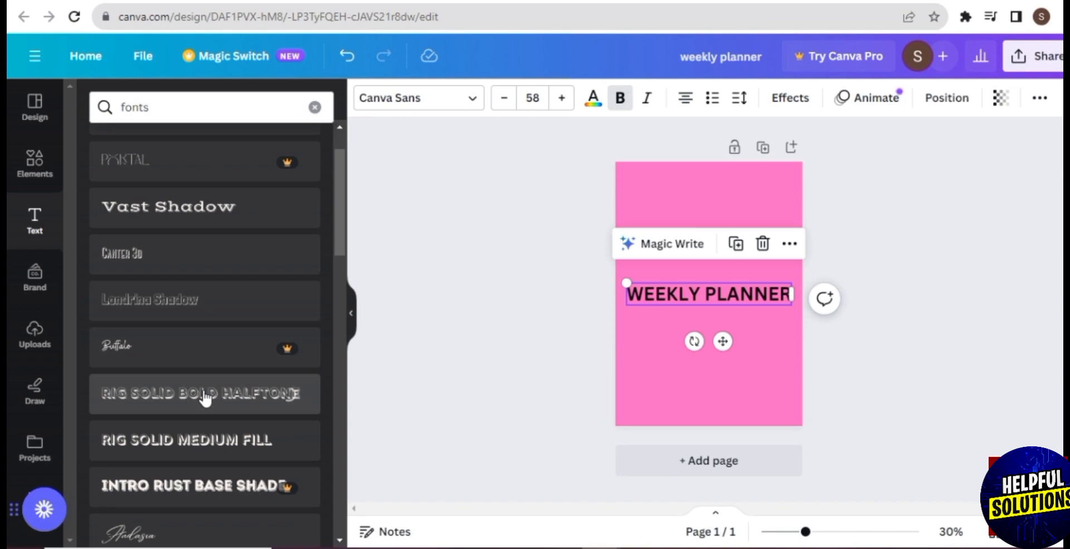
left_click(203, 392)
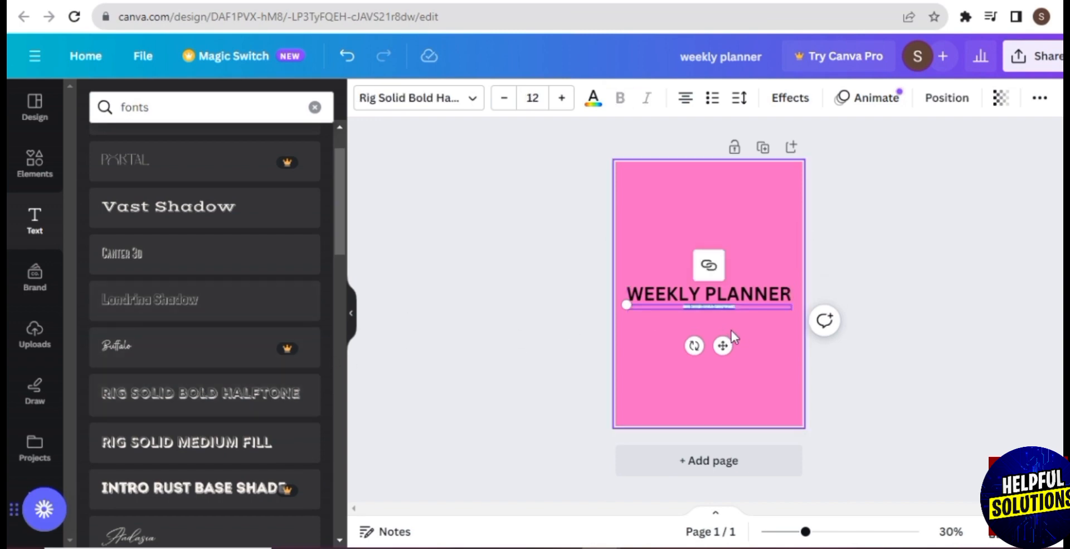
left_click(708, 295)
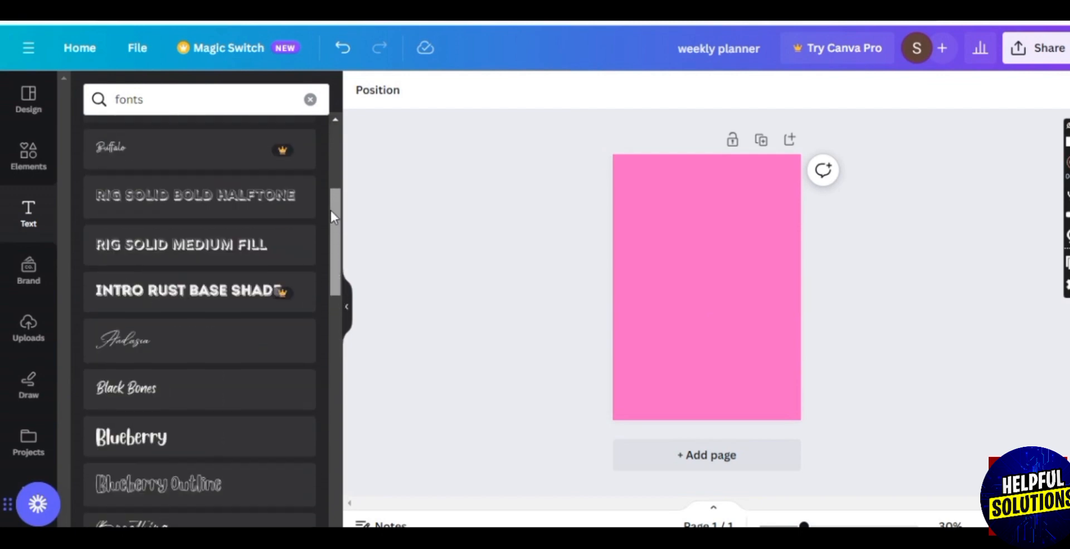
Step: Write 'weekly planner' in the Breathing script font, stretched across the page width
scroll("down", 3)
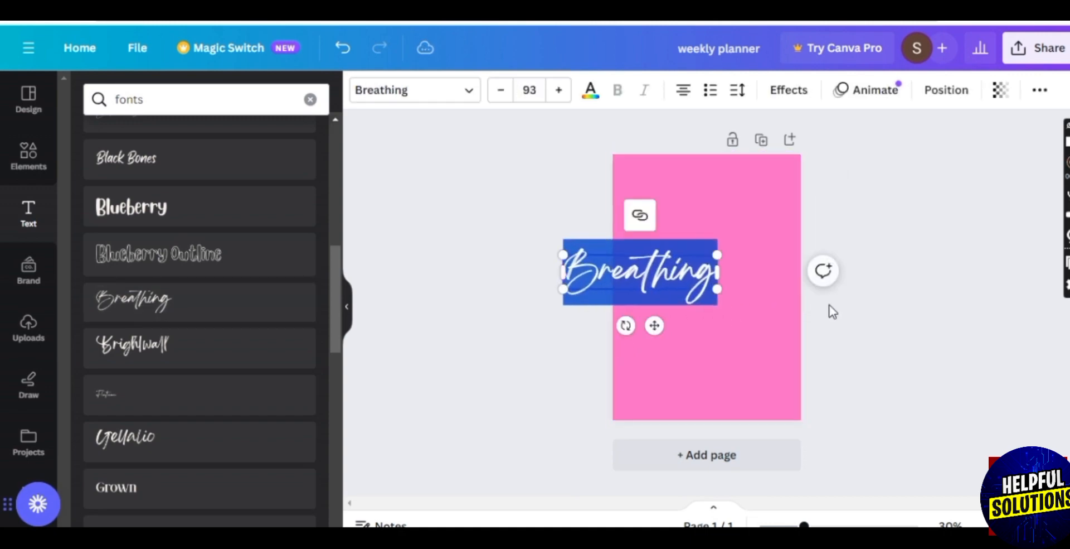
left_click_drag(717, 269, 819, 268)
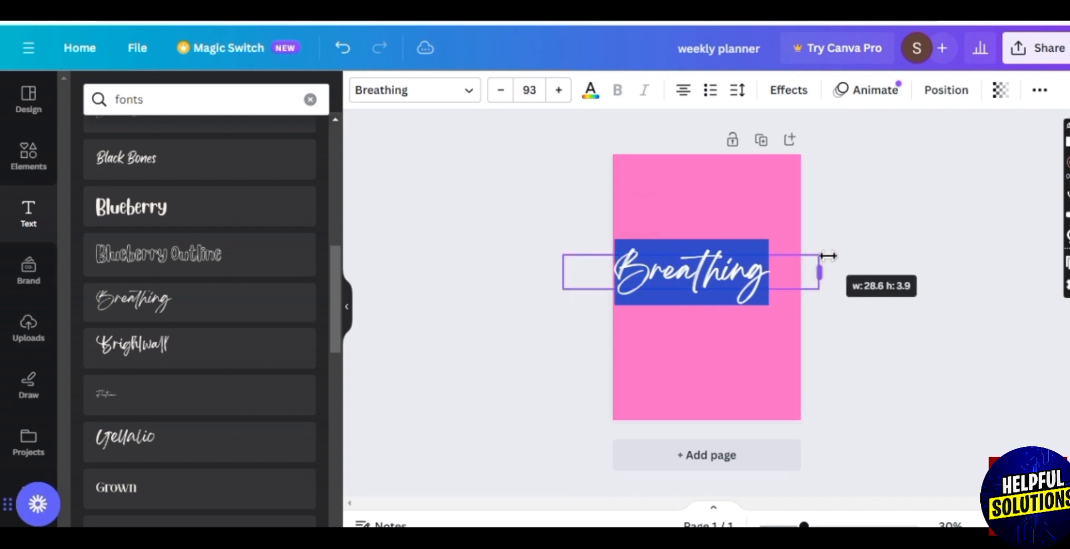
left_click_drag(820, 271, 857, 270)
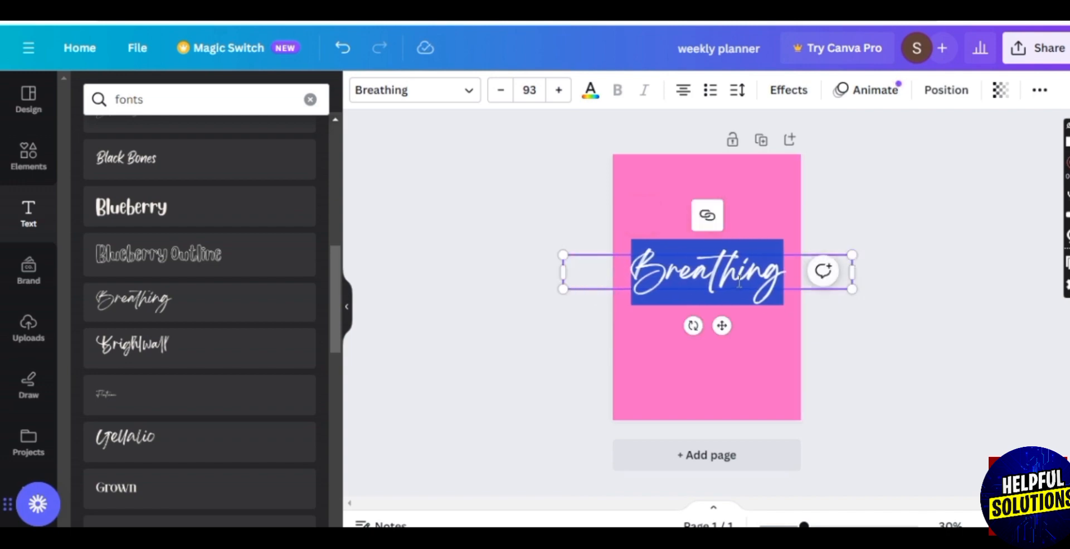
type("Wee")
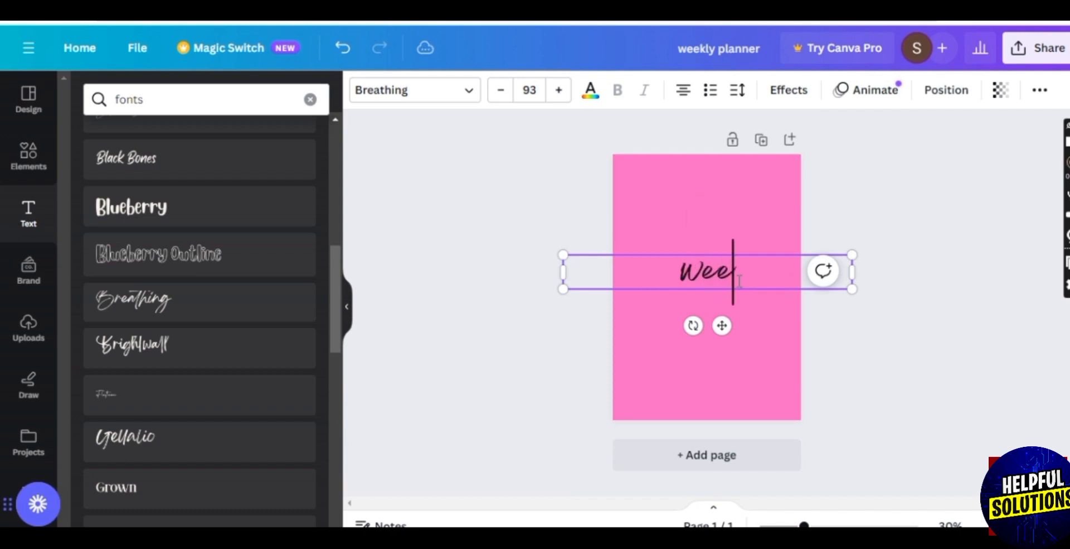
type("kly p")
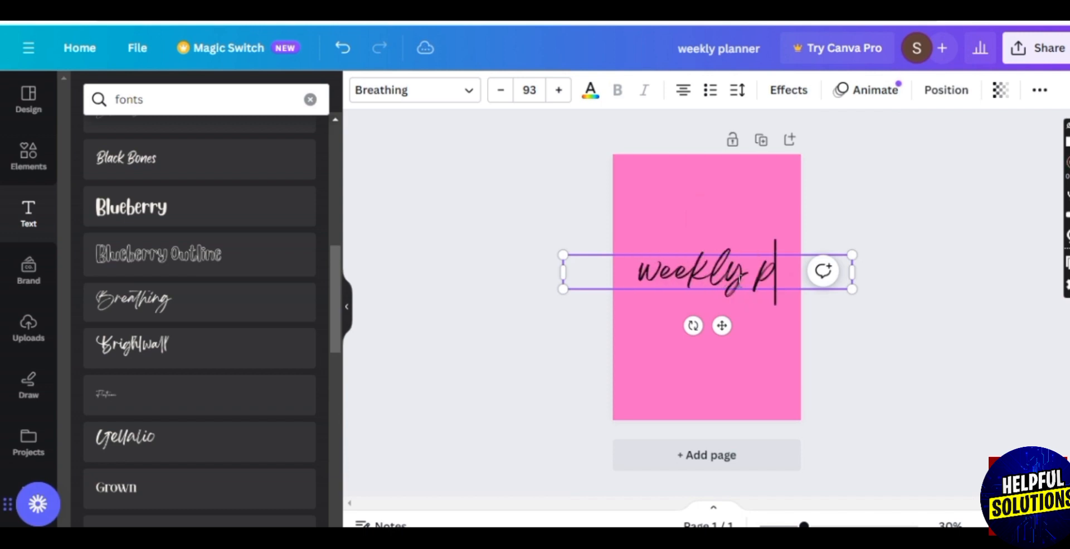
type("lanner")
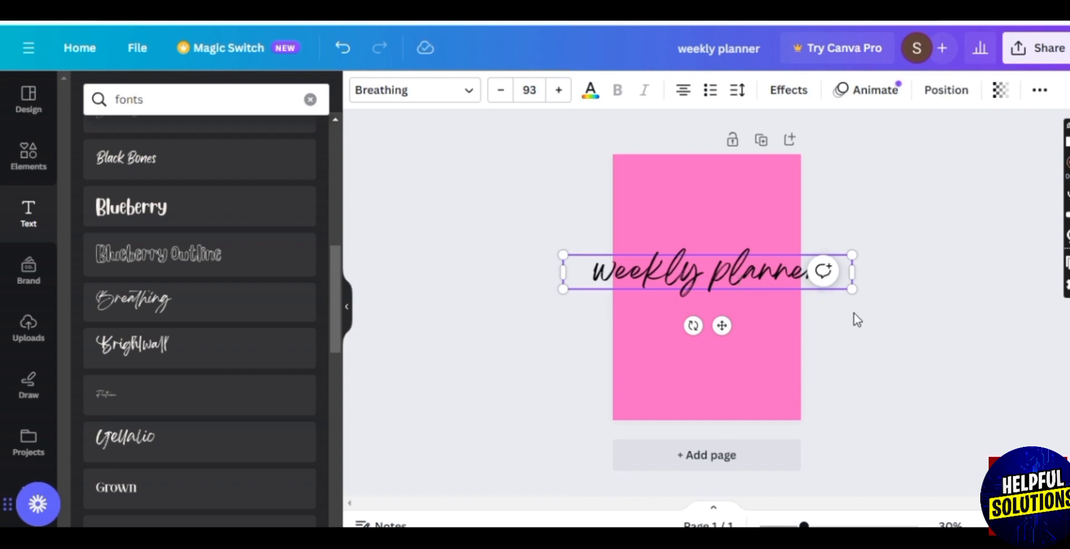
mouse_move(560, 273)
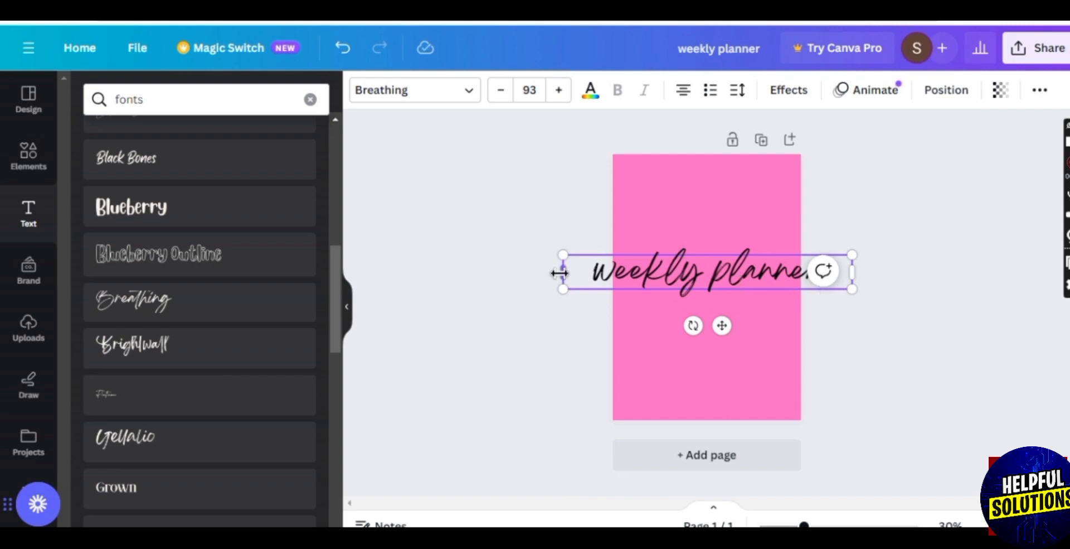
left_click_drag(560, 258, 592, 261)
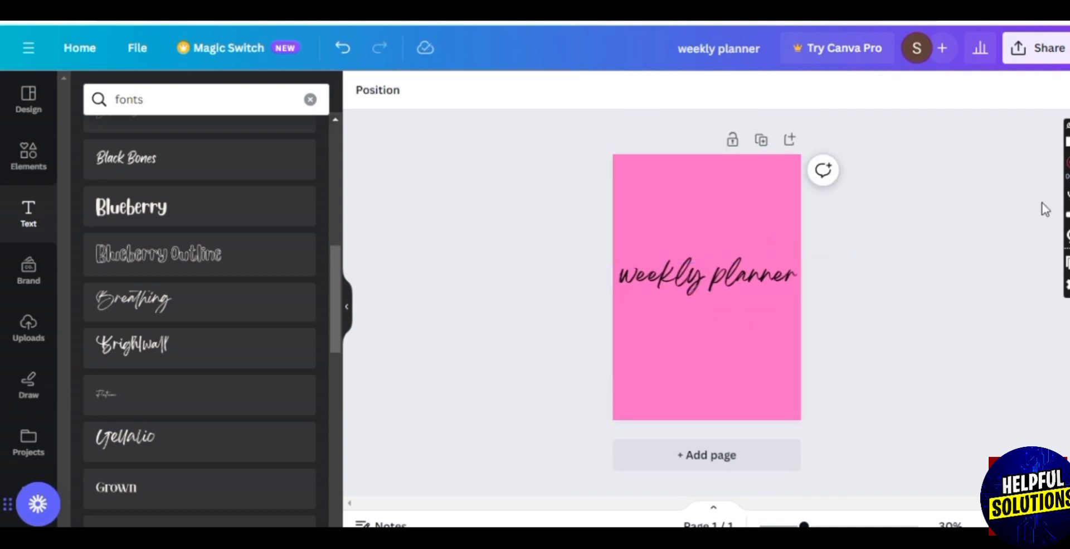
Step: Align the 'weekly planner' heading to the top of the page
left_click(769, 330)
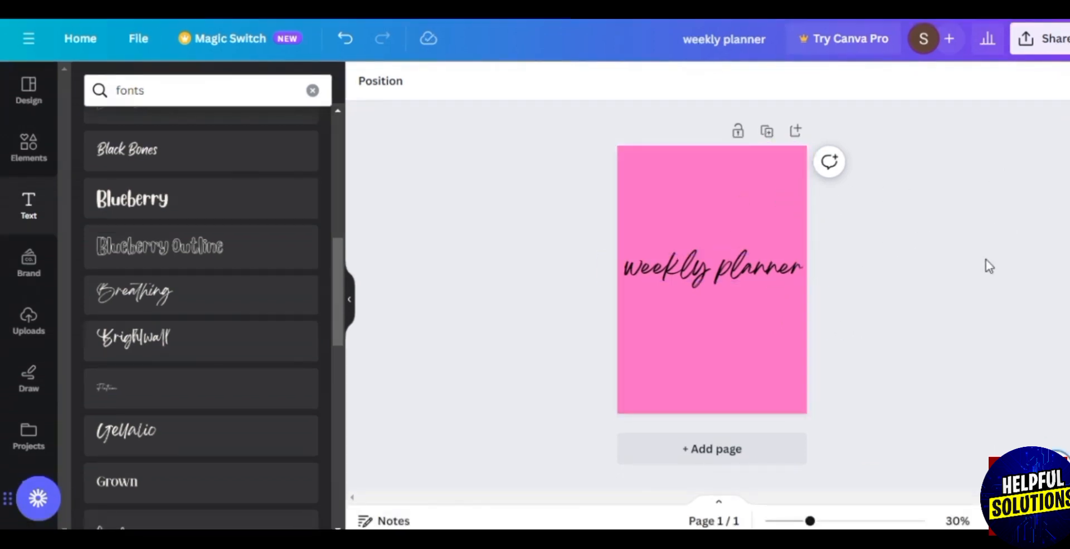
left_click(712, 267)
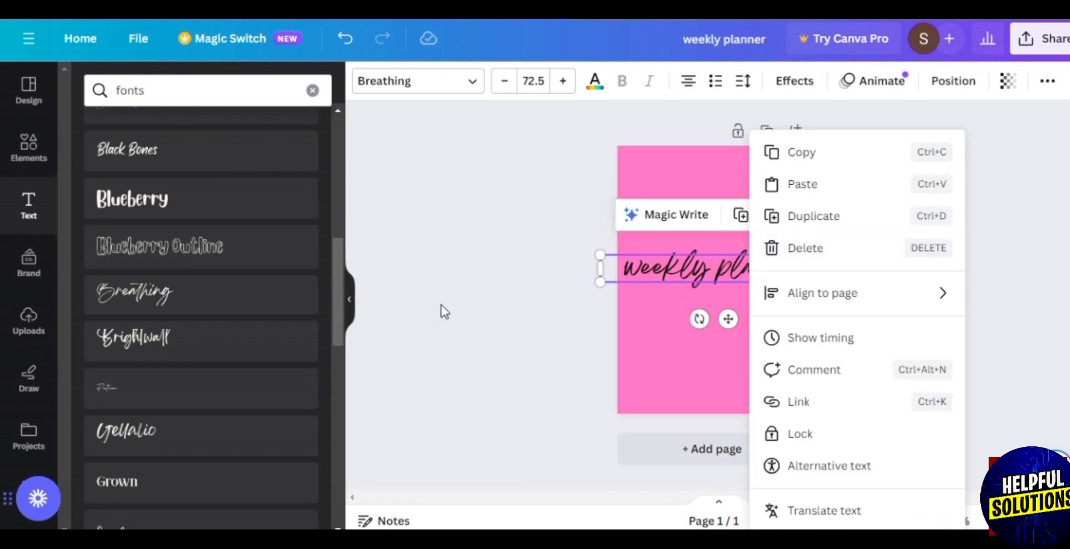
left_click(444, 310)
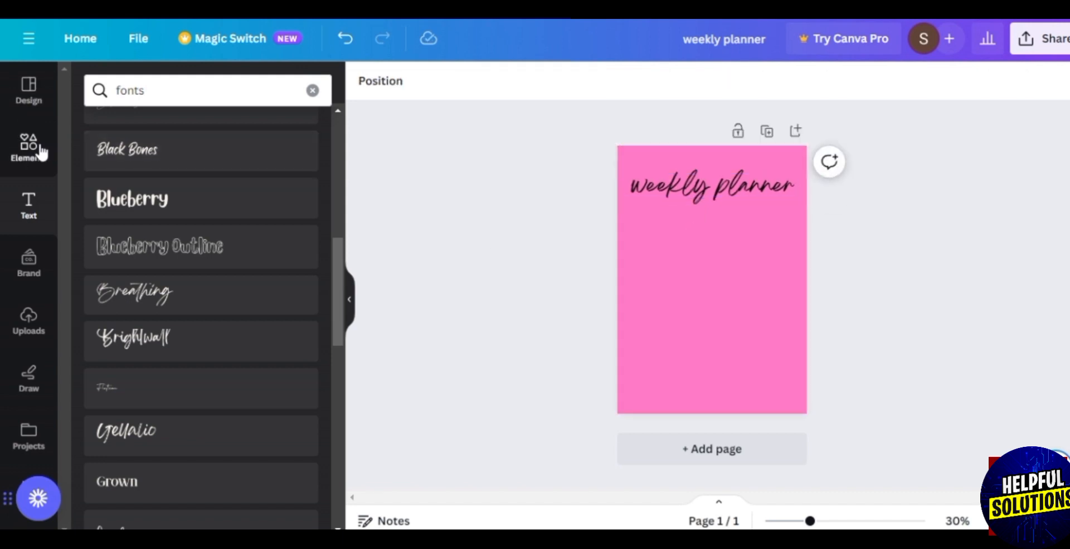
Step: Search Elements graphics for 'Heart' and pick the pale pink hearts graphic
left_click(28, 147)
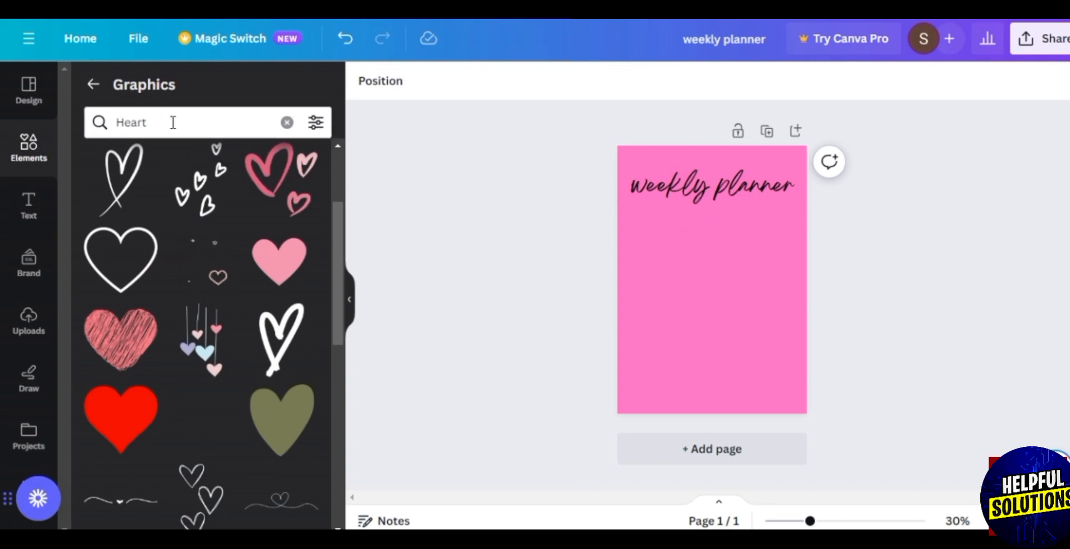
left_click(171, 123)
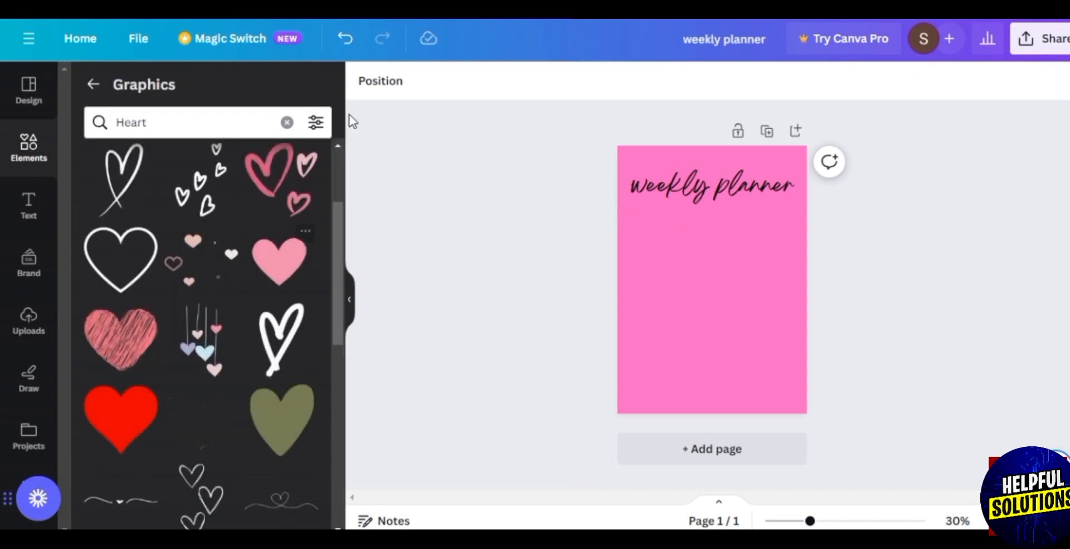
scroll("down", 3)
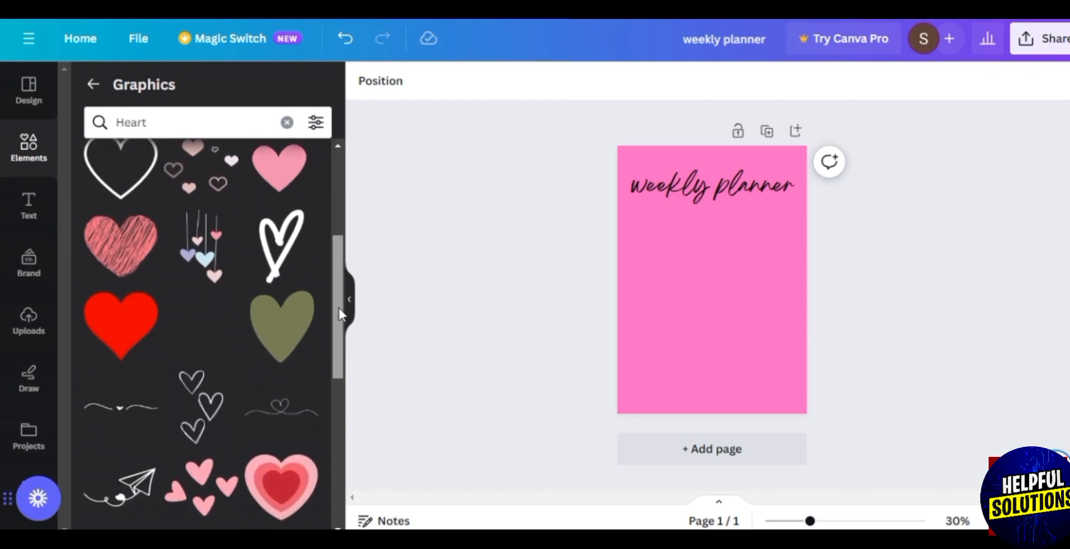
scroll("down", 3)
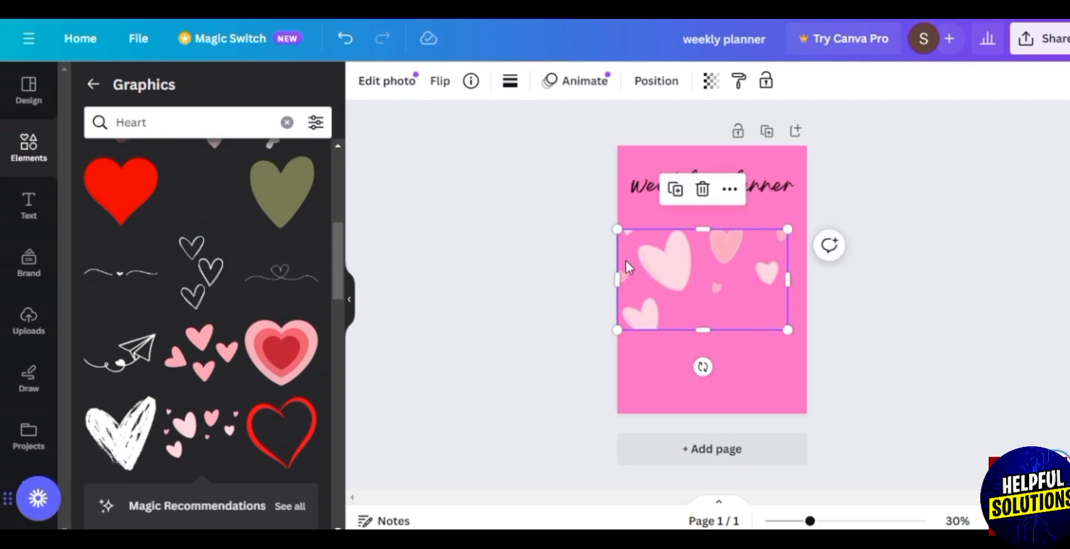
Step: Shrink the hearts graphic and stretch it up toward the heading
left_click_drag(616, 230, 653, 251)
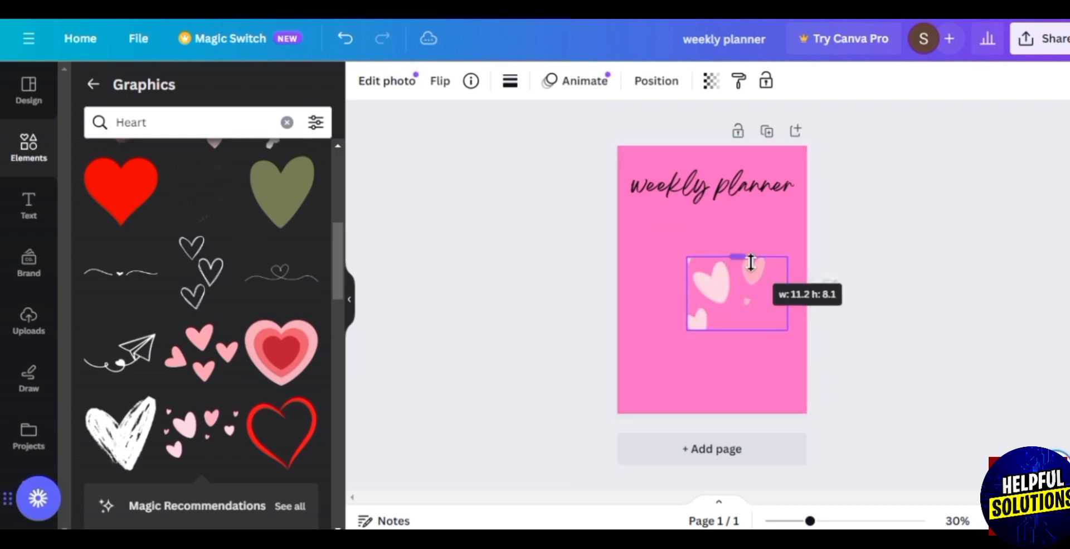
left_click_drag(736, 257, 736, 197)
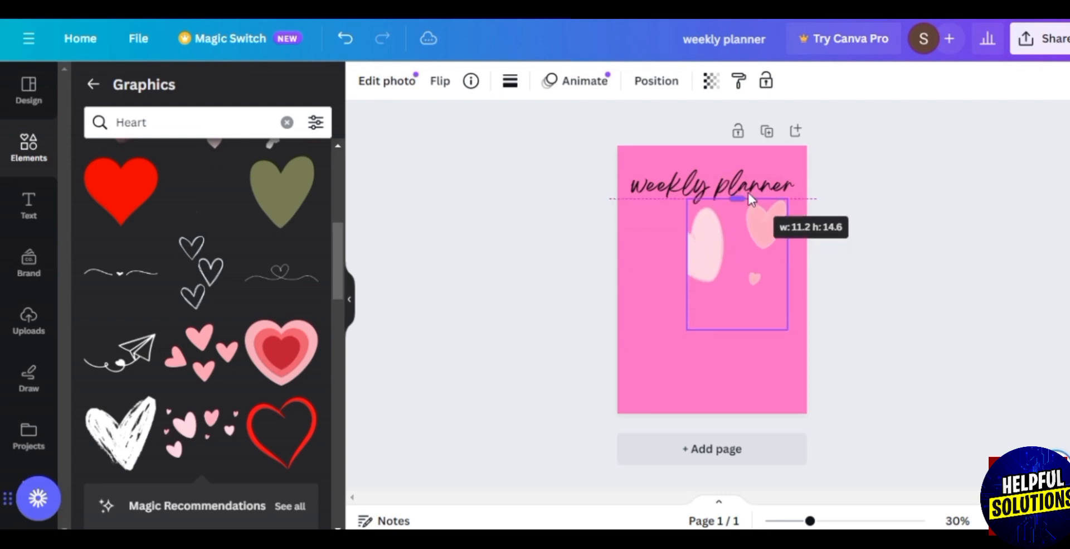
left_click(711, 184)
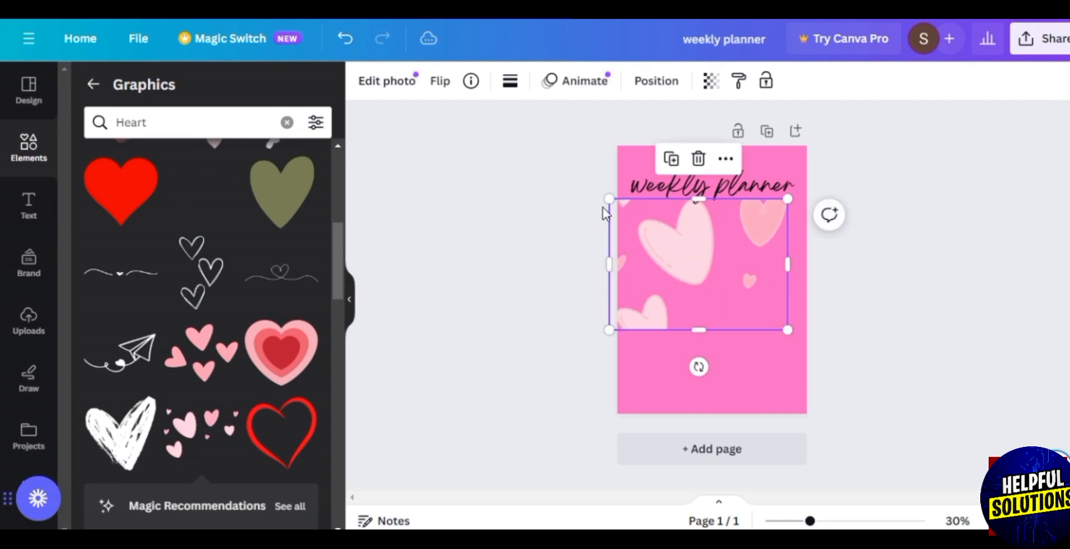
left_click_drag(609, 197, 617, 207)
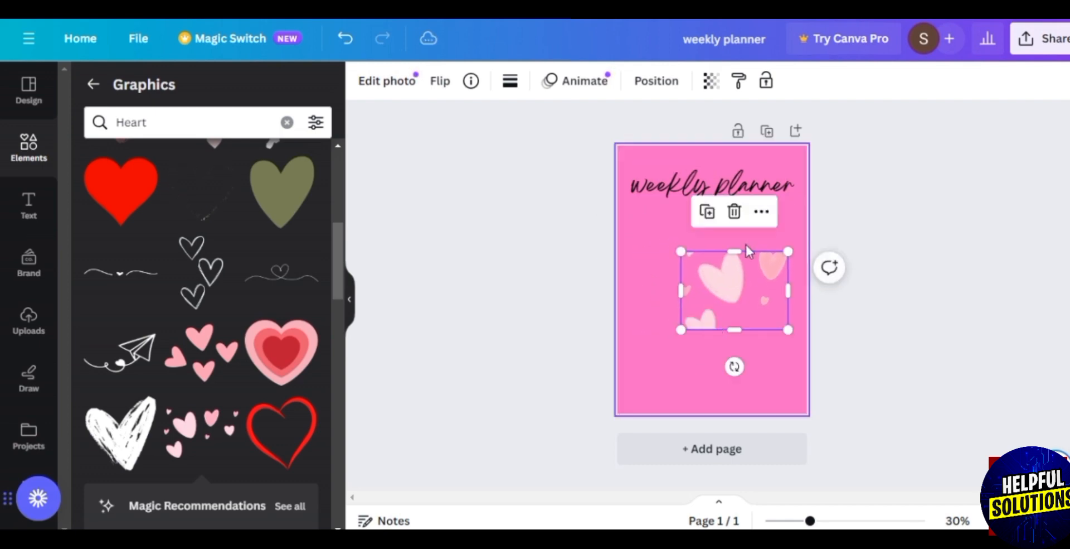
mouse_move(648, 334)
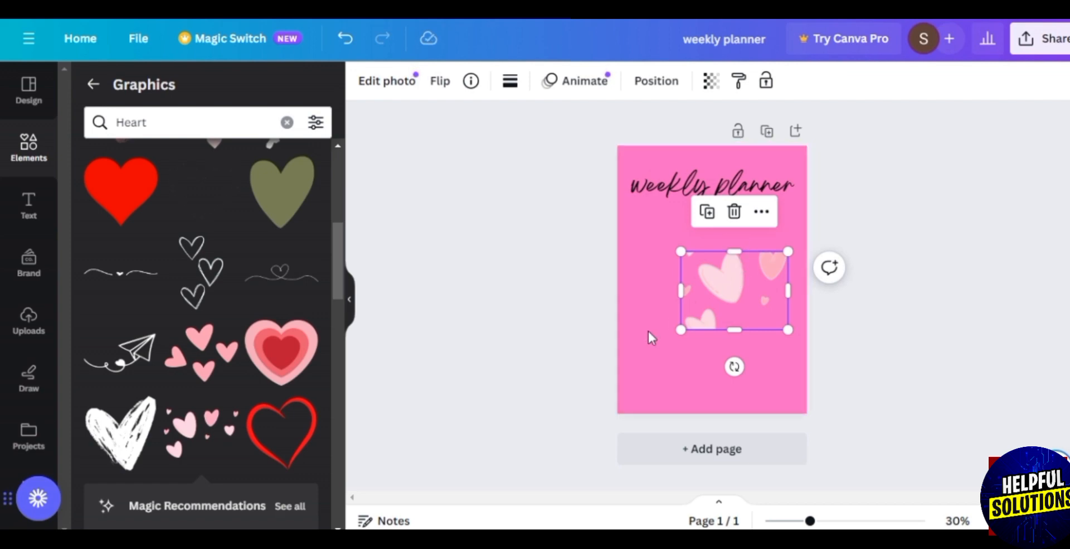
mouse_move(743, 254)
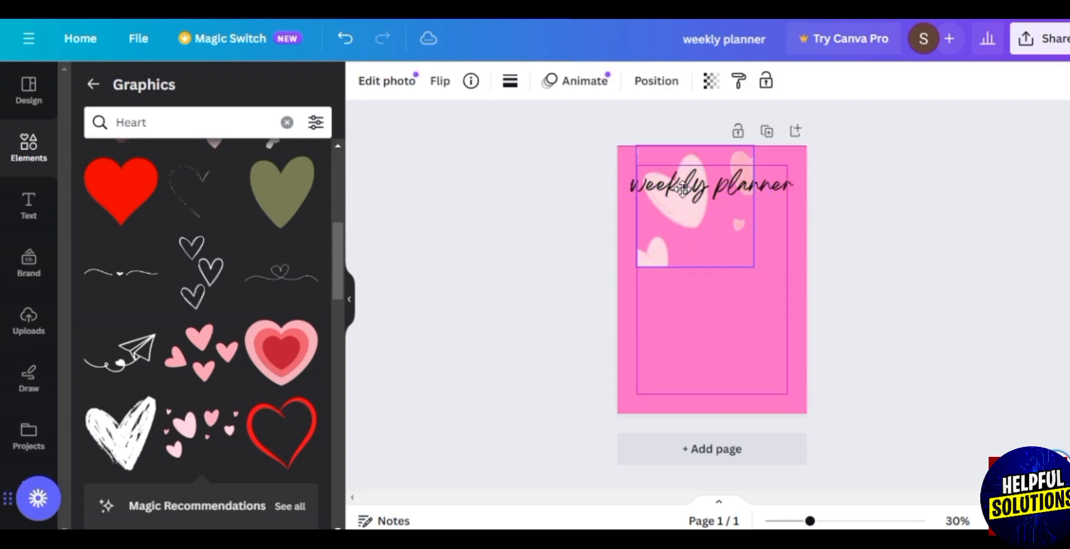
Step: Place the hearts behind the heading and adjust their width and height to fit
left_click(689, 205)
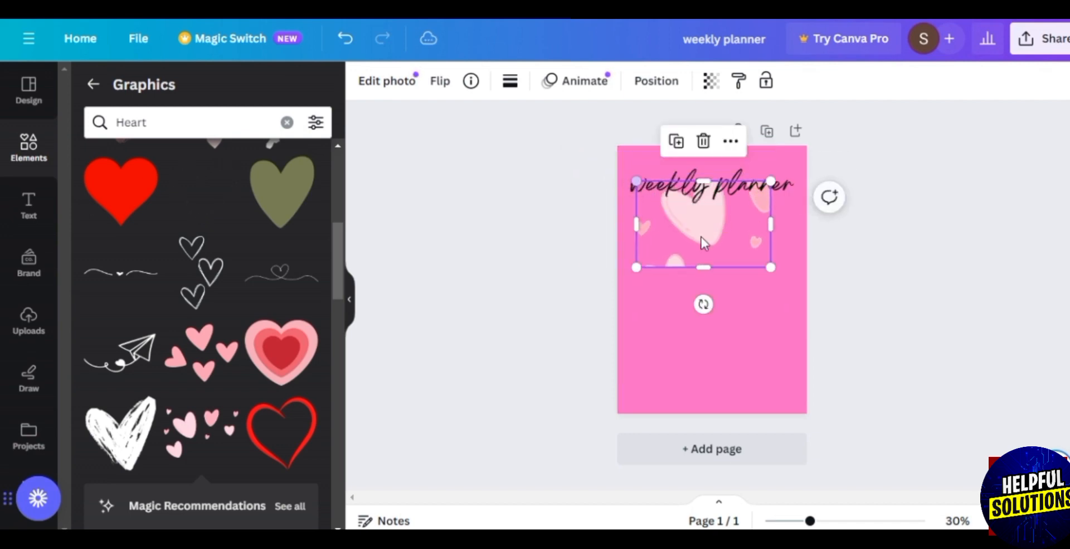
left_click_drag(703, 267, 713, 352)
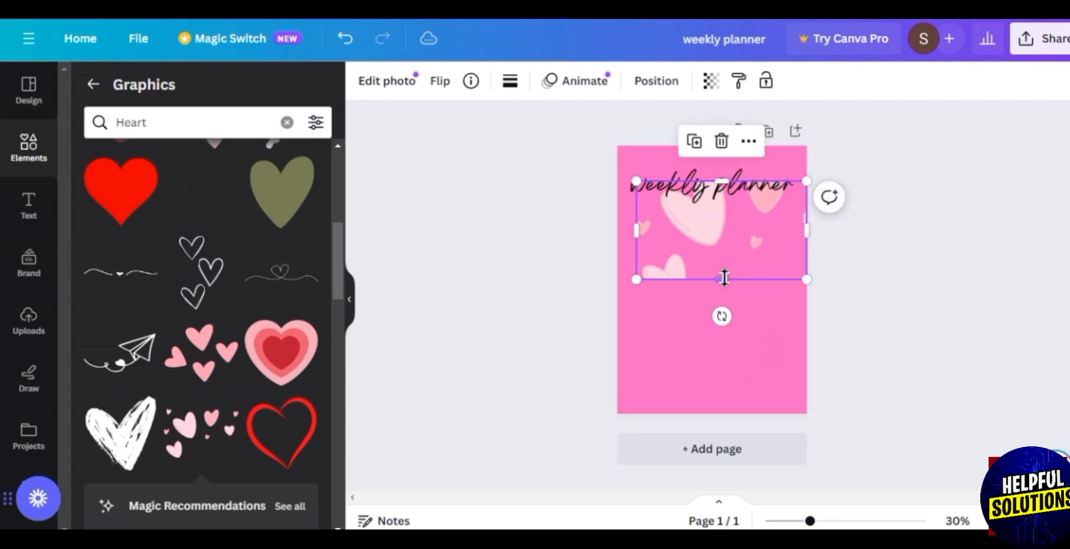
left_click_drag(805, 278, 763, 255)
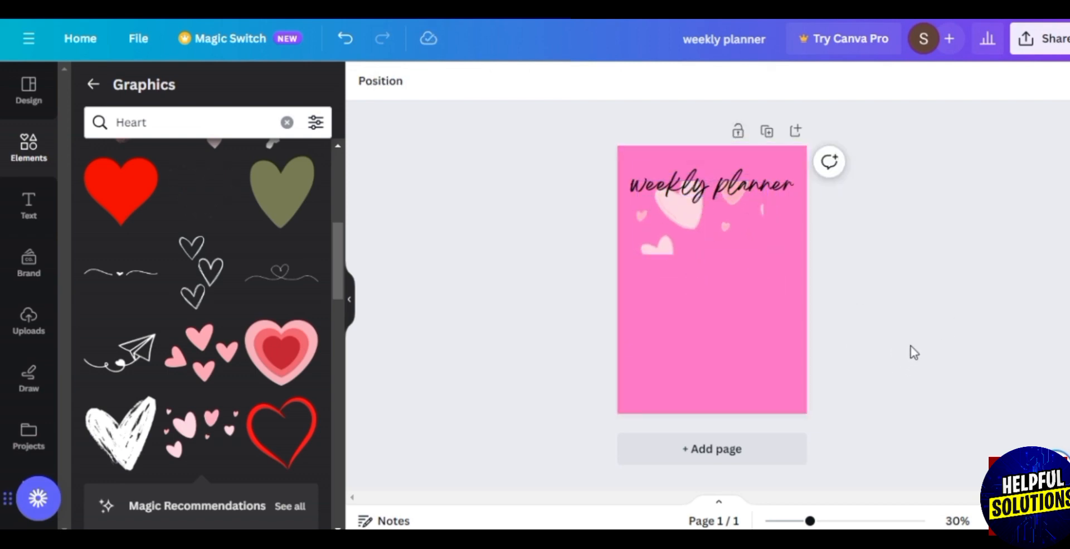
mouse_move(968, 334)
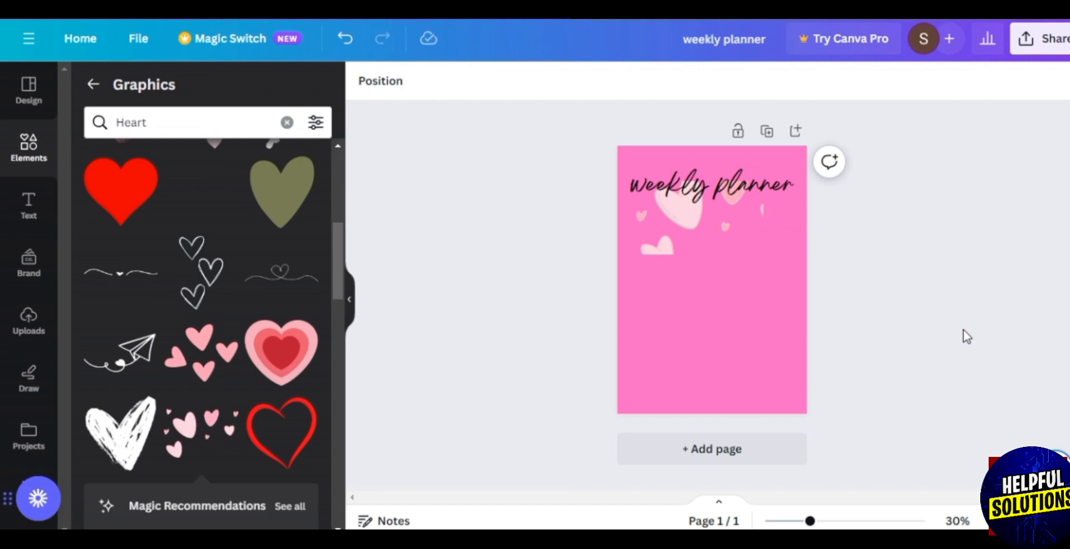
mouse_move(835, 252)
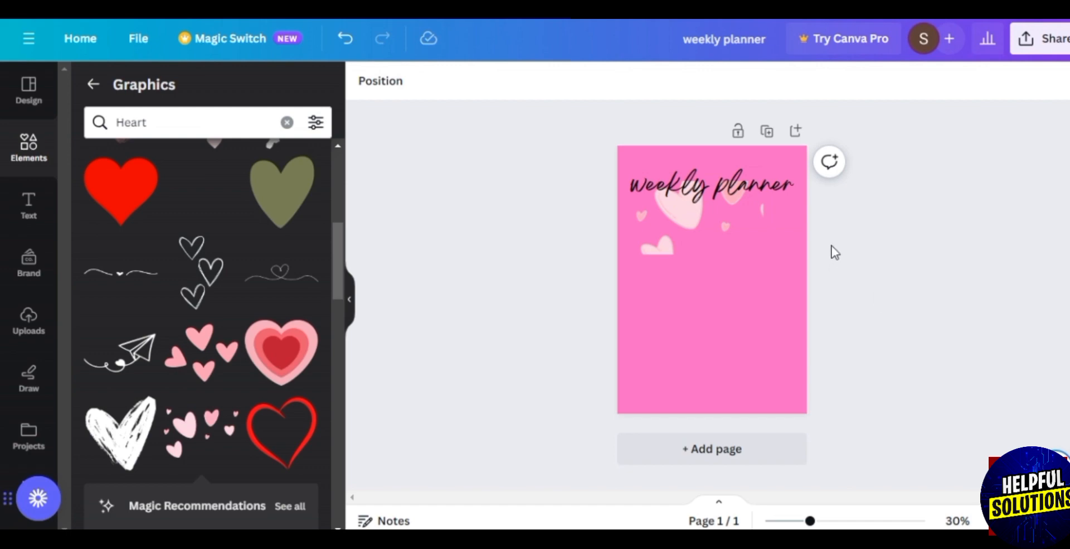